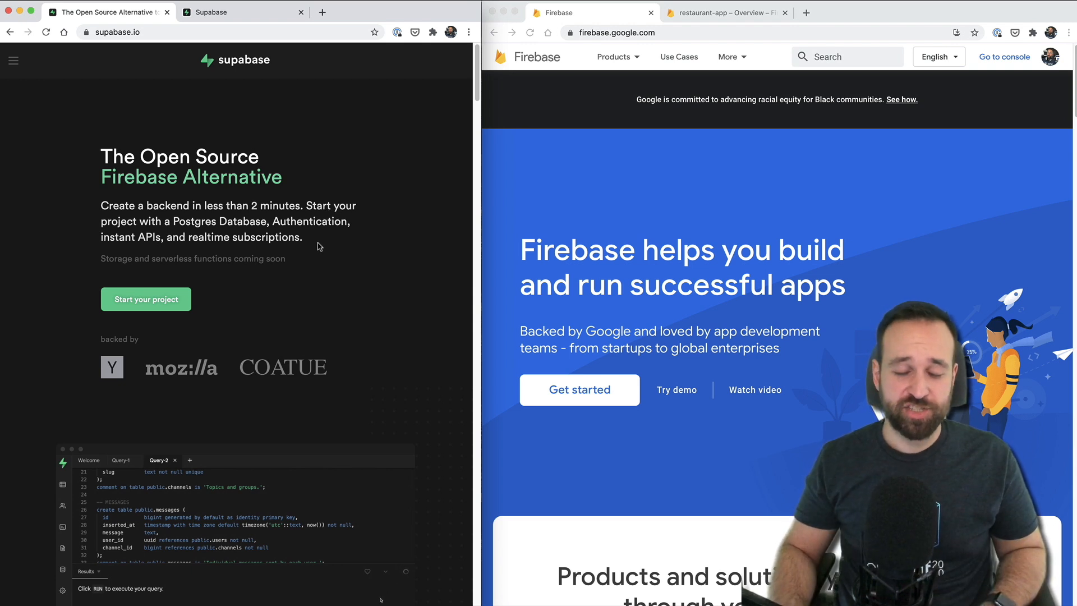
Start a project from supabase.io, switch the right window to restaurant-app, and open productsApp.
{"action": "left_click", "coordinate": [407, 571]}
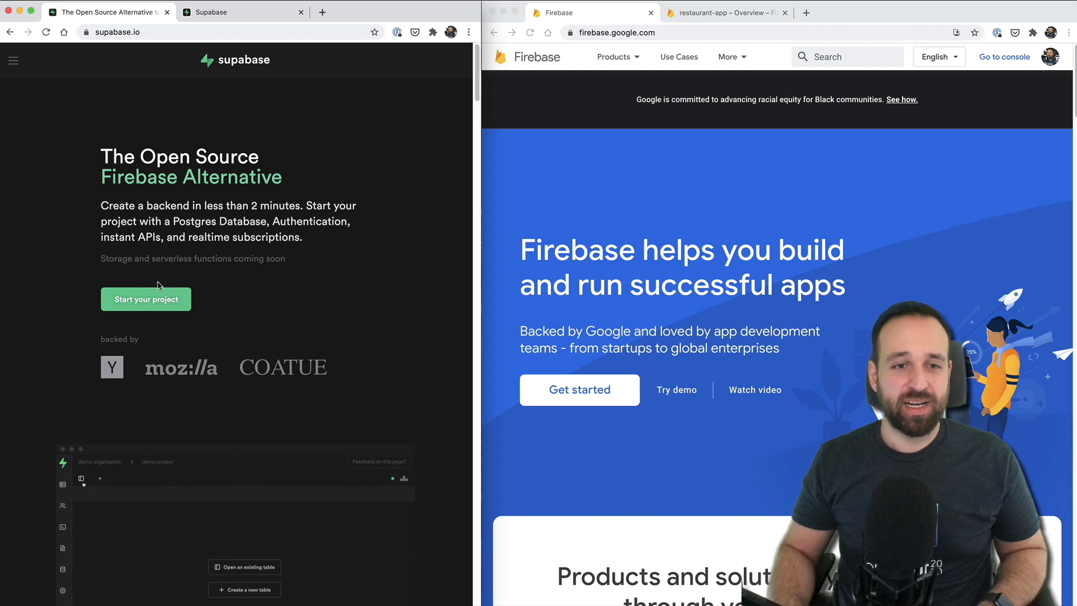
{"action": "left_click", "coordinate": [145, 299]}
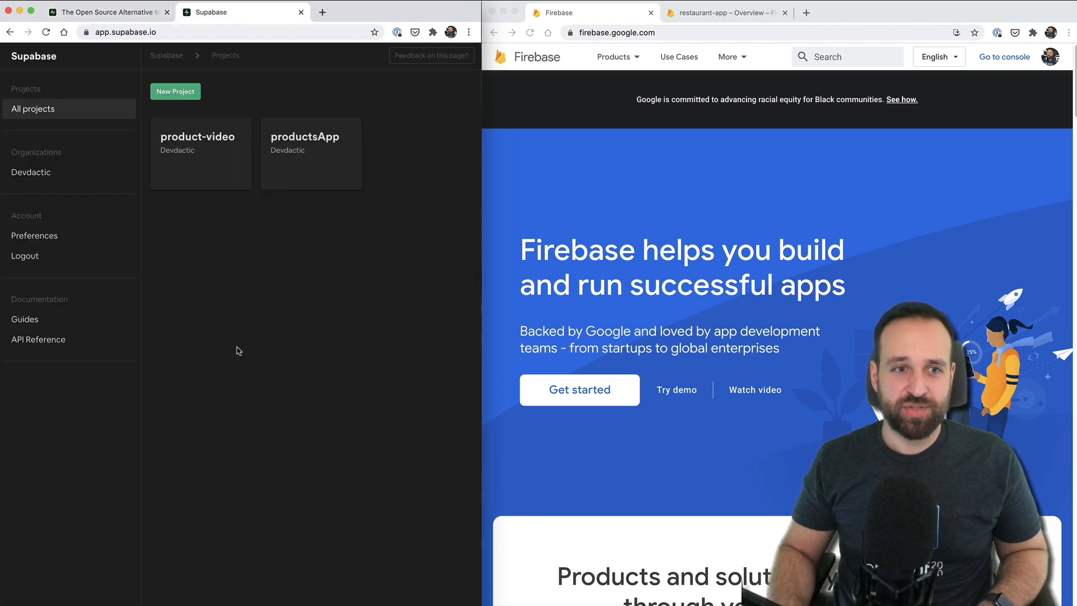
{"action": "left_click", "coordinate": [721, 12]}
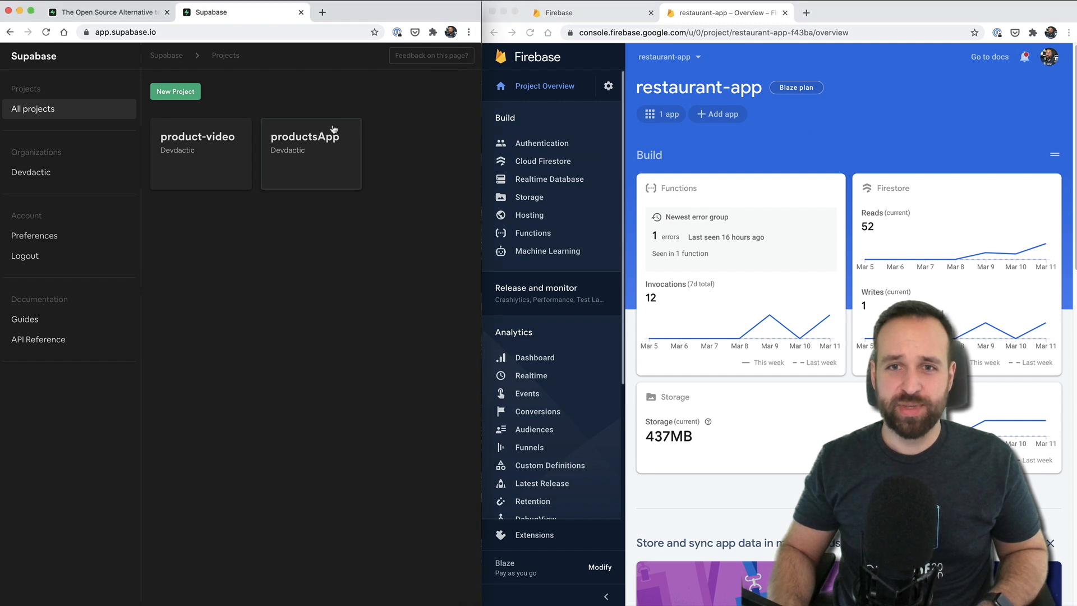
{"action": "mouse_move", "coordinate": [164, 178]}
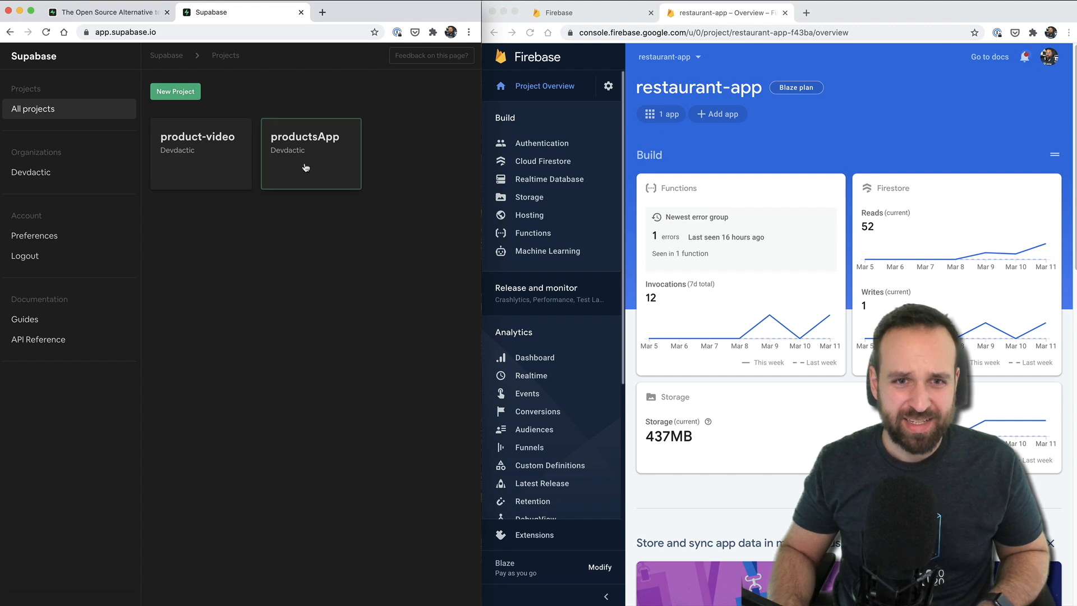
{"action": "left_click", "coordinate": [310, 154]}
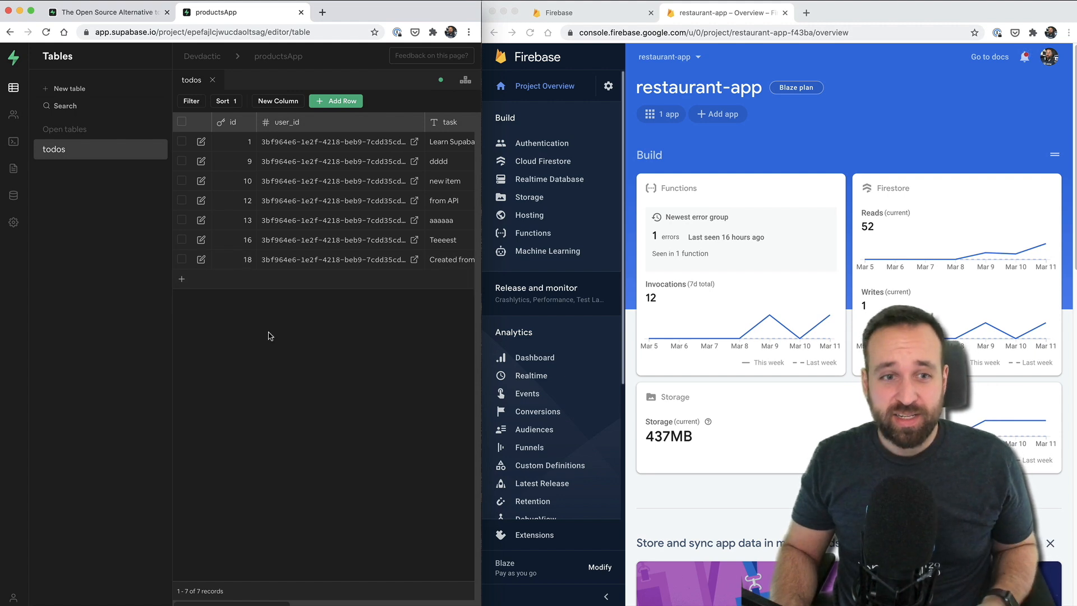
In Supabase Authentication, view users, email templates and the settings with external OAuth providers.
{"action": "left_click", "coordinate": [541, 142]}
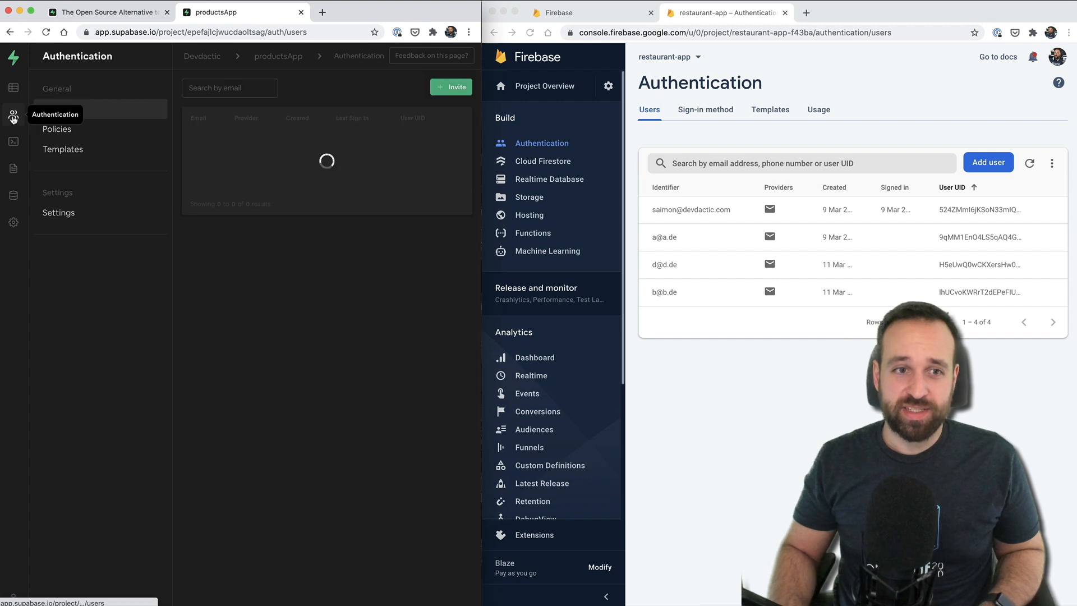
{"action": "left_click", "coordinate": [53, 109]}
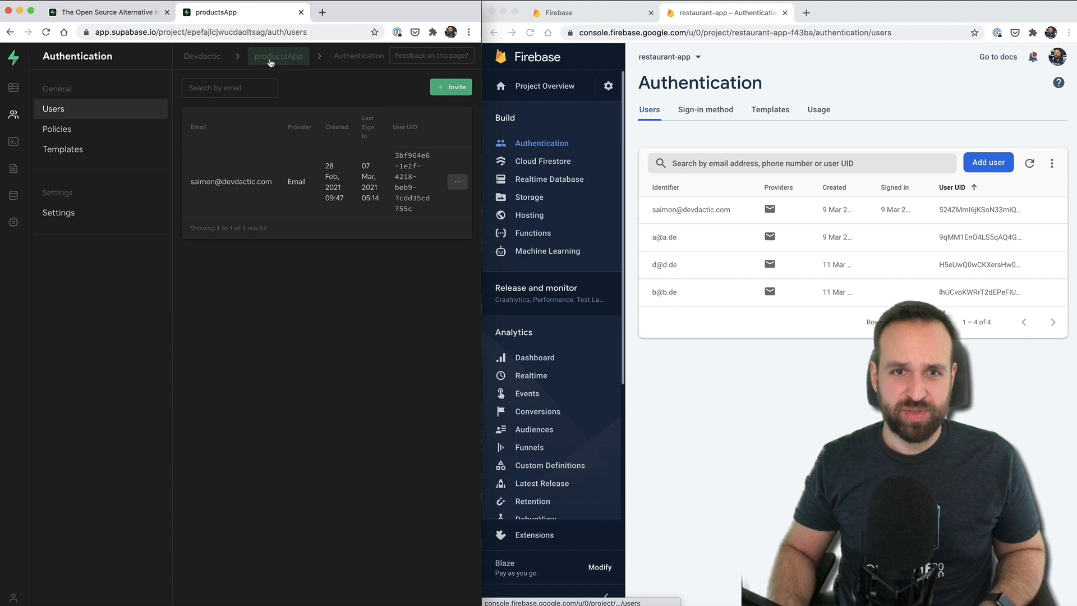
{"action": "left_click", "coordinate": [63, 150]}
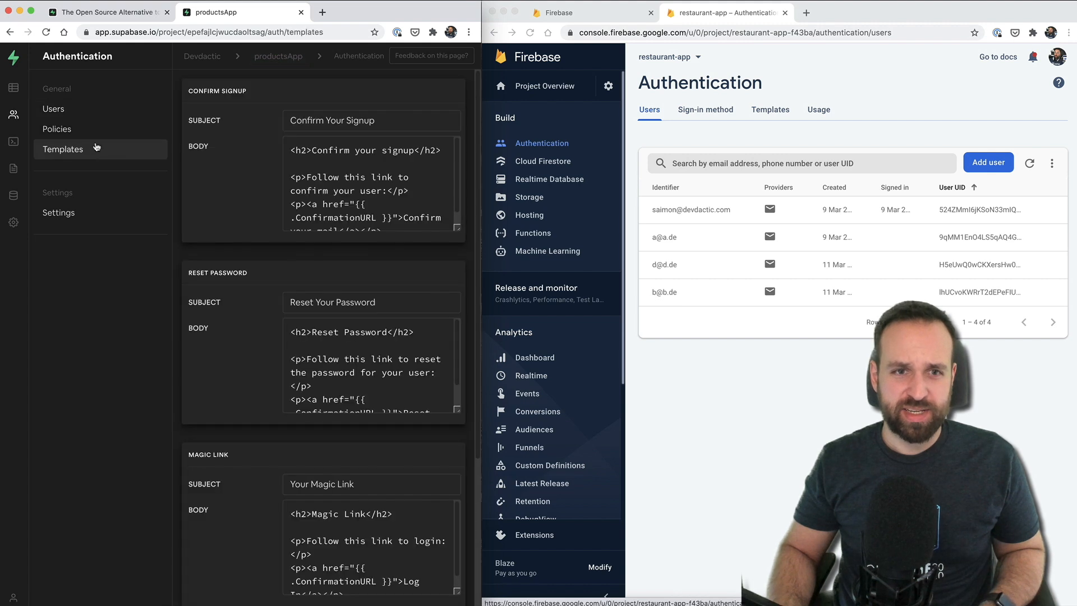
{"action": "left_click", "coordinate": [58, 212]}
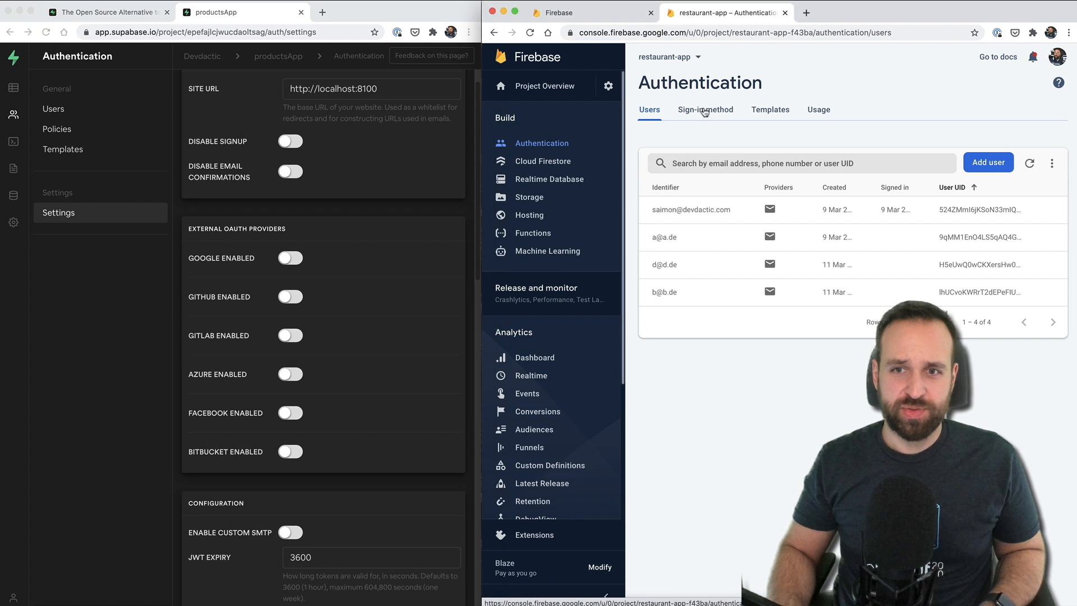
In Firebase Authentication, show the Sign-in method list of providers.
{"action": "left_click", "coordinate": [705, 109]}
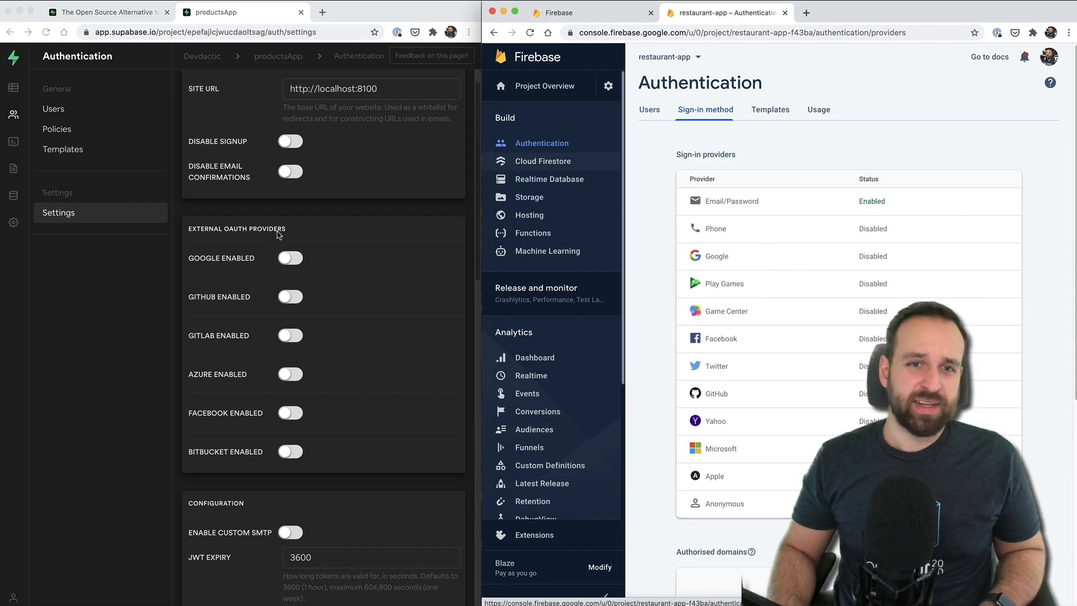
{"action": "scroll", "scroll_direction": "down", "scroll_amount": 3}
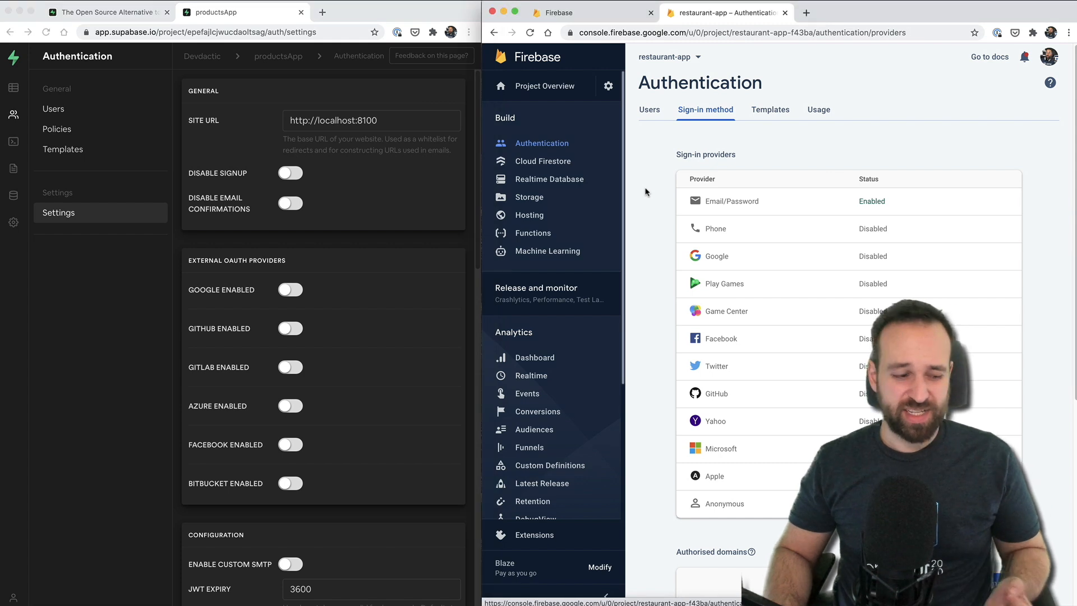
{"action": "mouse_move", "coordinate": [619, 147]}
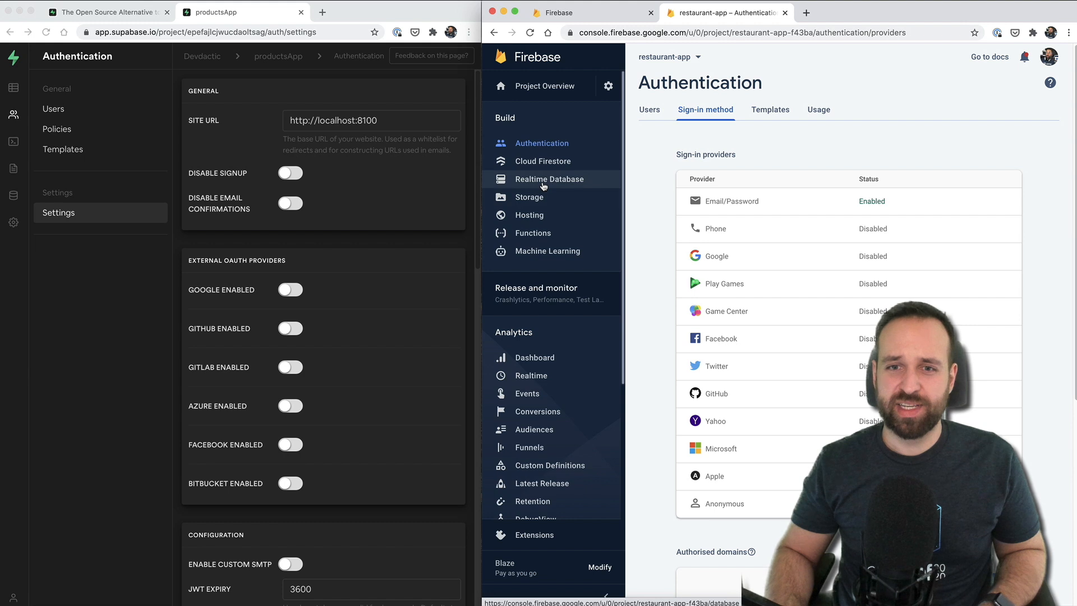
Show Firebase's Realtime Database page beside Supabase's auto-generated API documentation.
{"action": "left_click", "coordinate": [548, 178]}
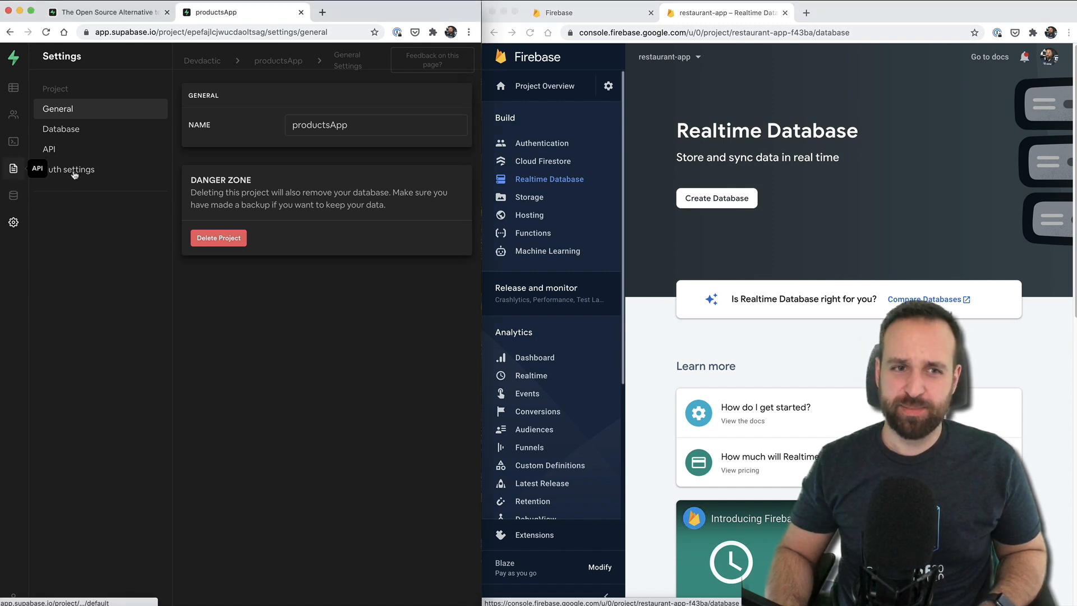
{"action": "left_click", "coordinate": [48, 148]}
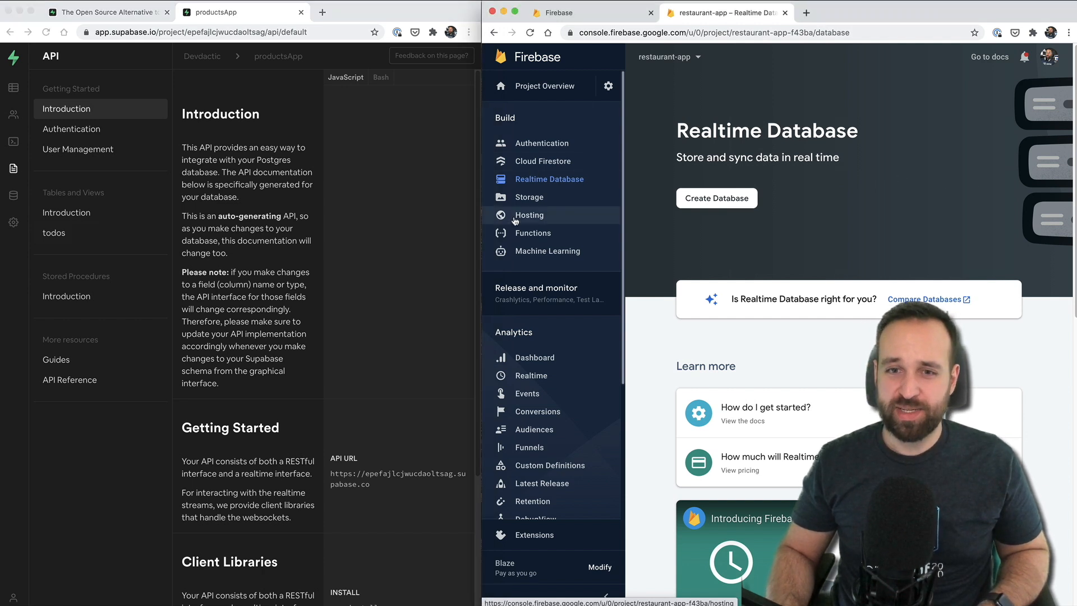
{"action": "mouse_move", "coordinate": [549, 180]}
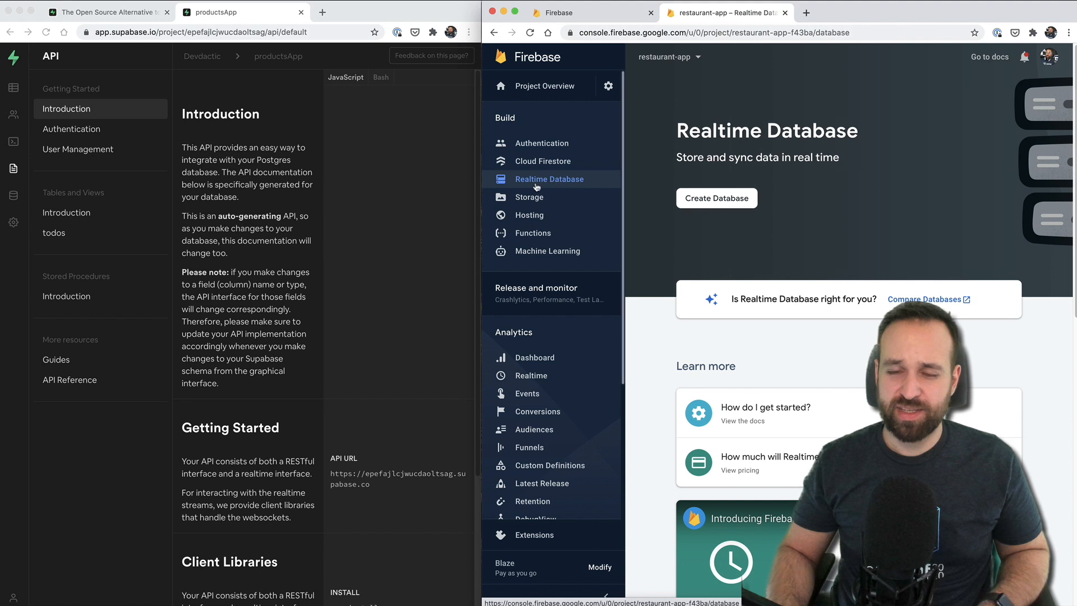
View the Cloud Firestore security rules for restaurant-app in Firebase.
{"action": "left_click", "coordinate": [543, 161]}
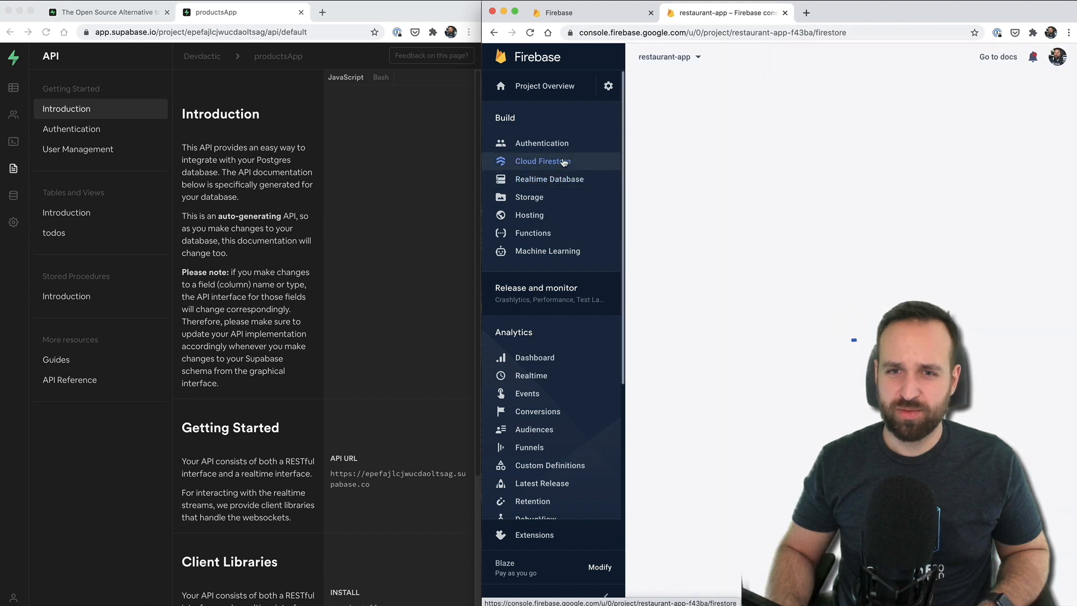
{"action": "left_click", "coordinate": [542, 161]}
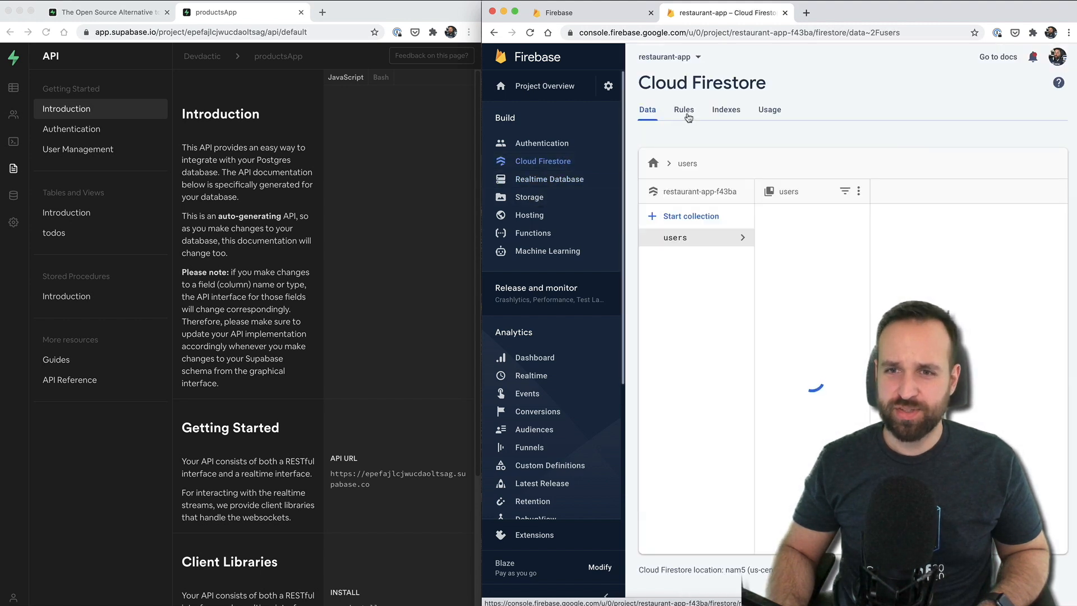
{"action": "left_click", "coordinate": [684, 109]}
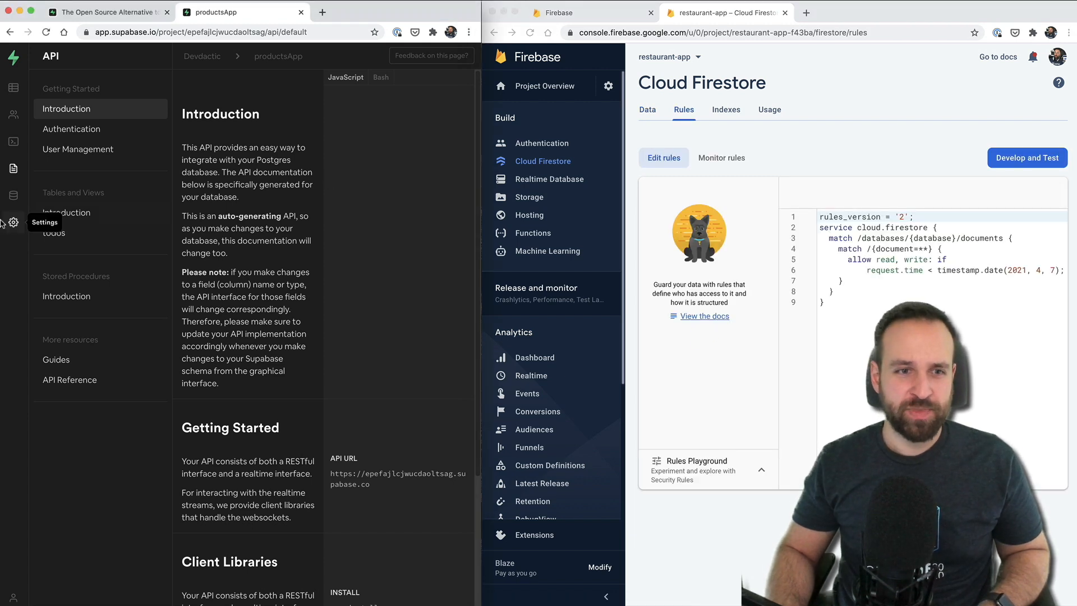
In Supabase, inspect the database roles and a role's permissions, then the project's general settings.
{"action": "left_click", "coordinate": [13, 195]}
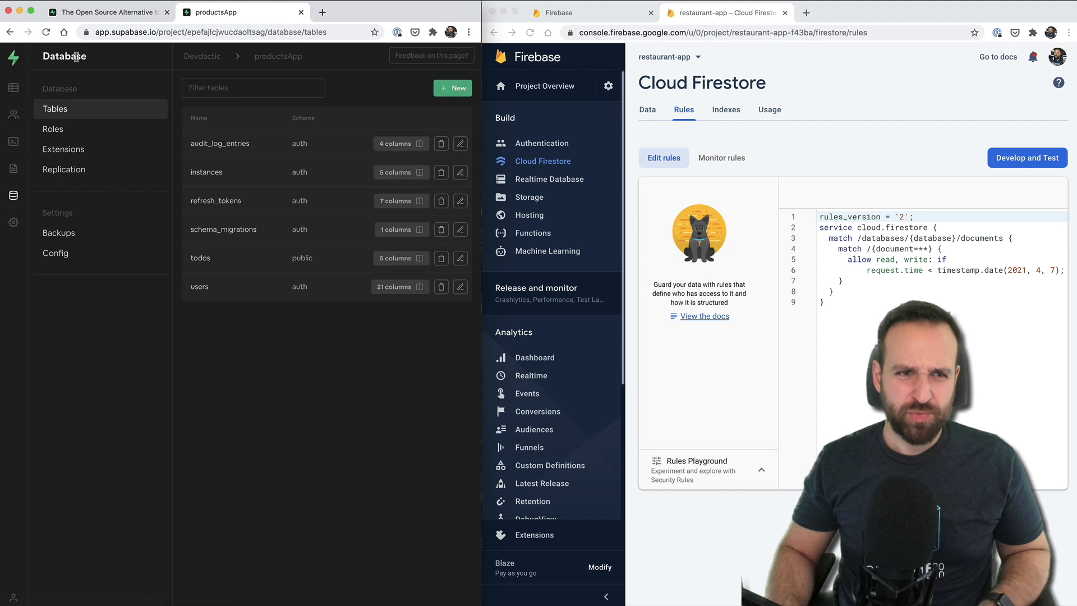
{"action": "left_click", "coordinate": [53, 129]}
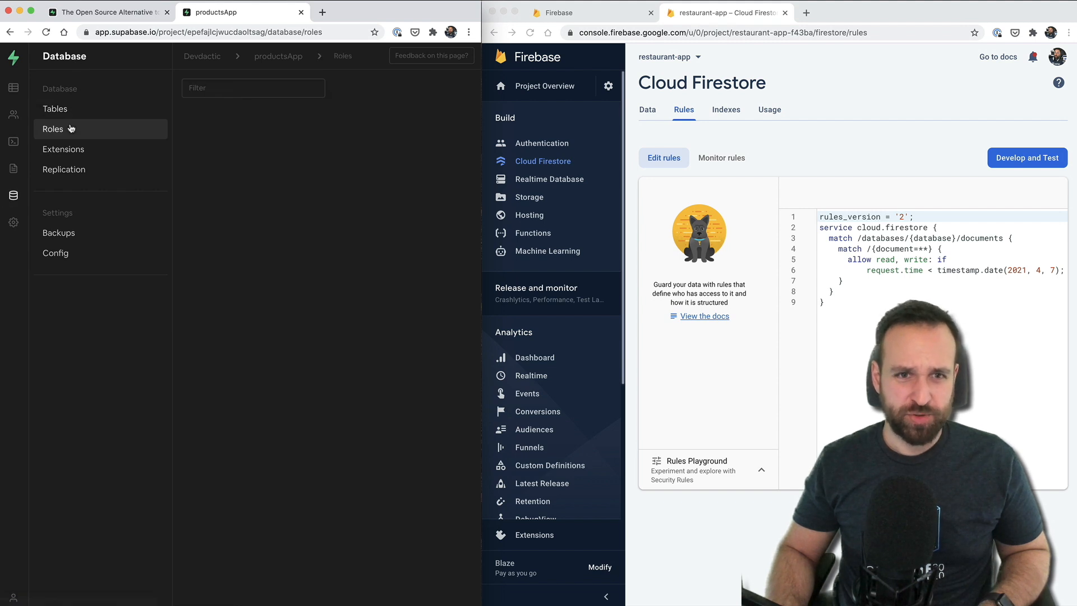
{"action": "left_click", "coordinate": [53, 129]}
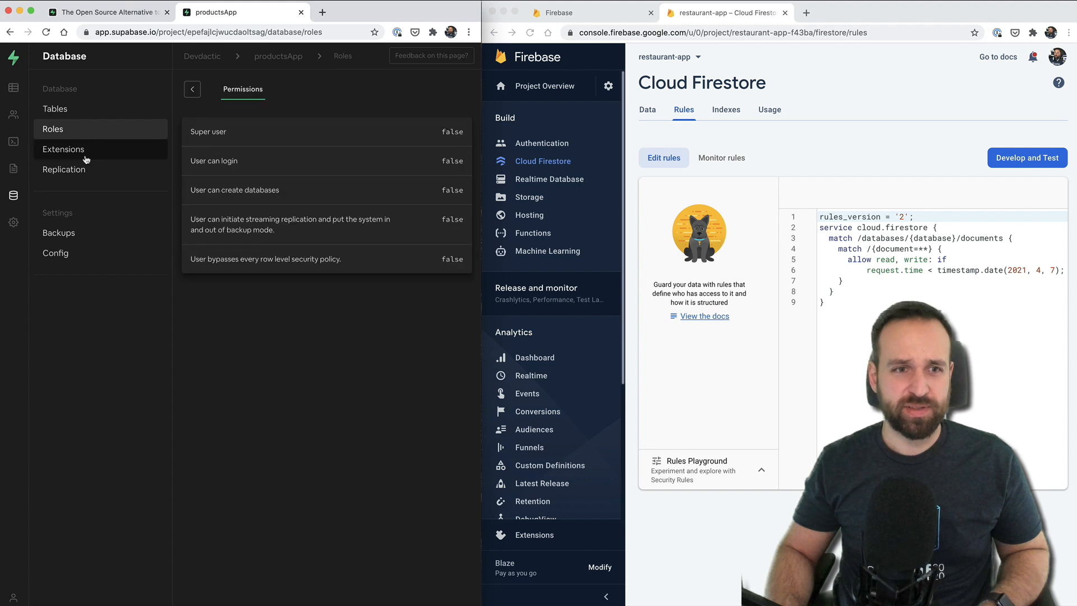
{"action": "left_click", "coordinate": [63, 150]}
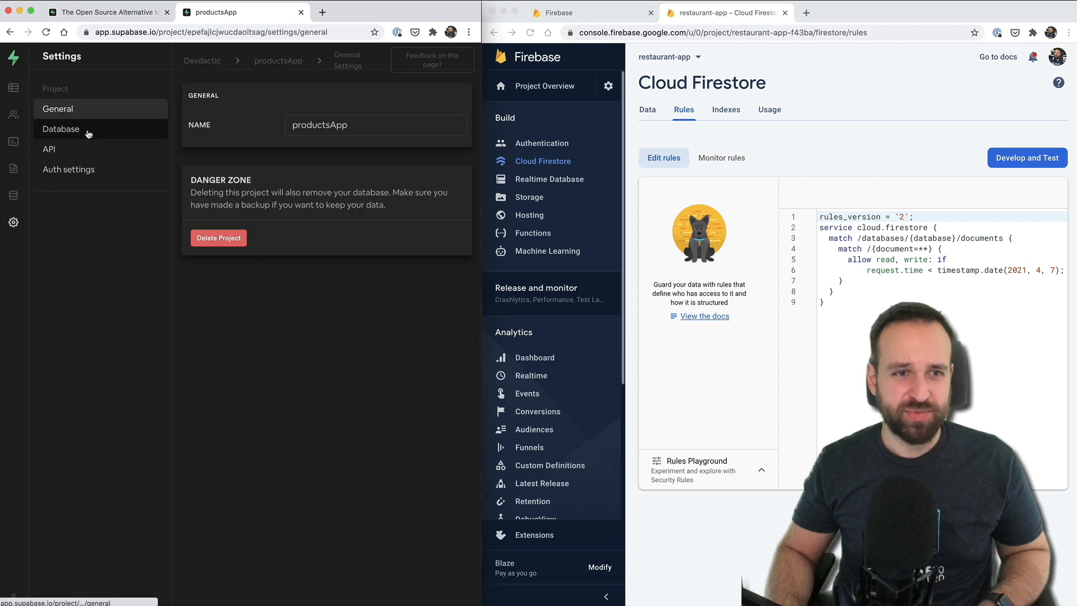
Bring up the Todo List SQL script with row level security and select part of it.
{"action": "left_click", "coordinate": [48, 149]}
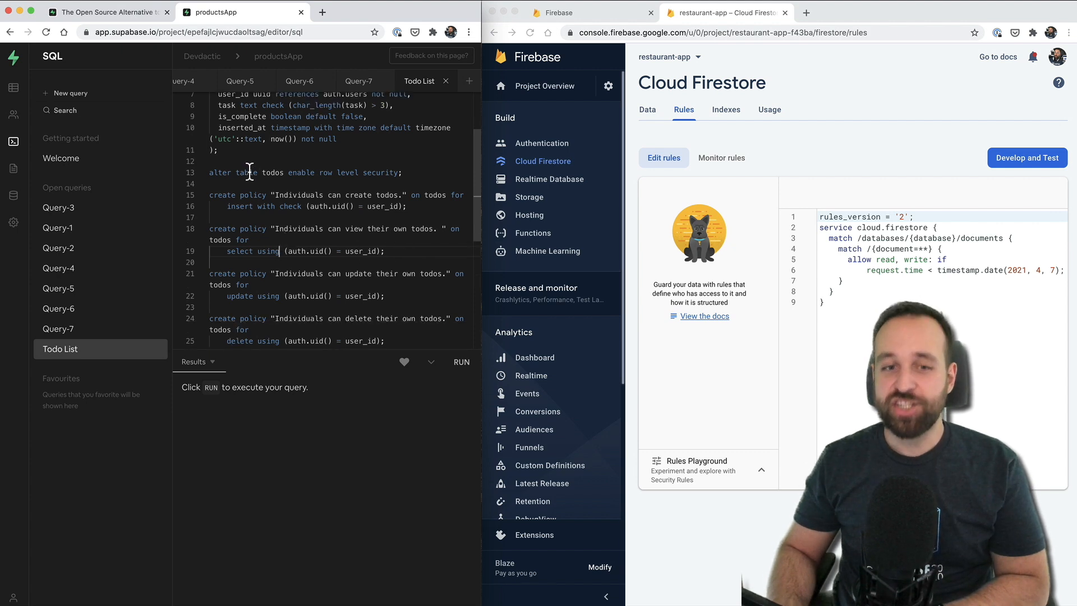
{"action": "left_click_drag", "start_coordinate": [210, 163], "coordinate": [387, 330]}
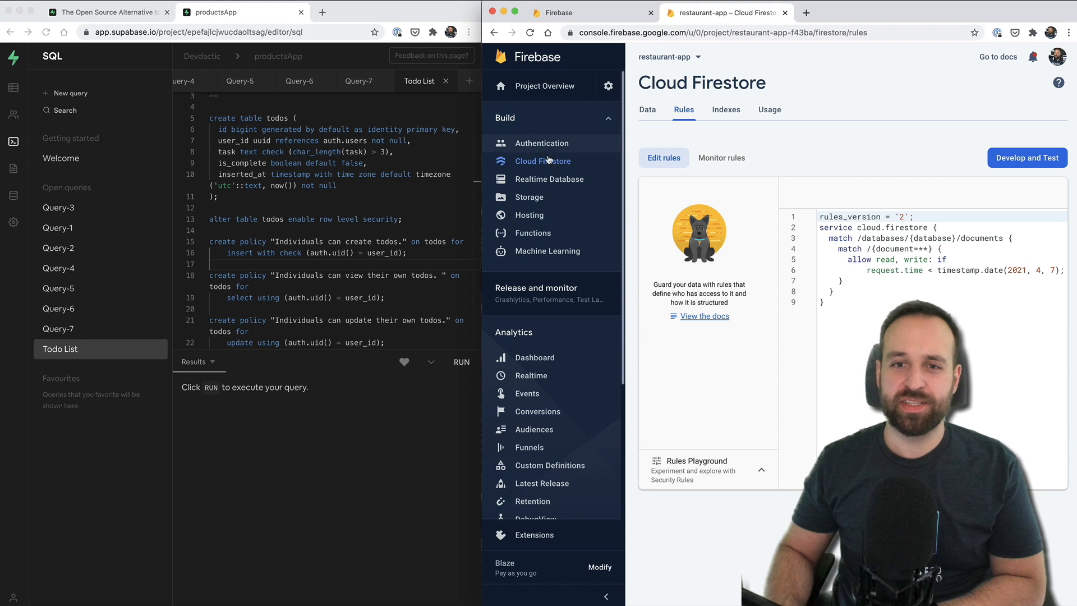
Check Firebase's empty Storage bucket, then the Functions dashboard listing the addUser function.
{"action": "left_click", "coordinate": [528, 197]}
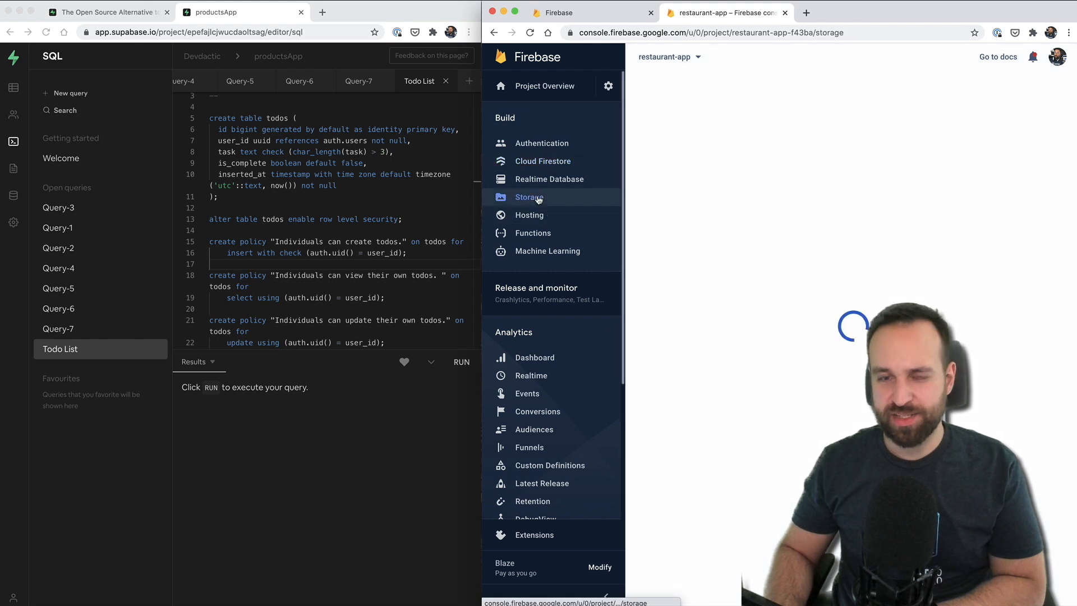
{"action": "left_click", "coordinate": [529, 197]}
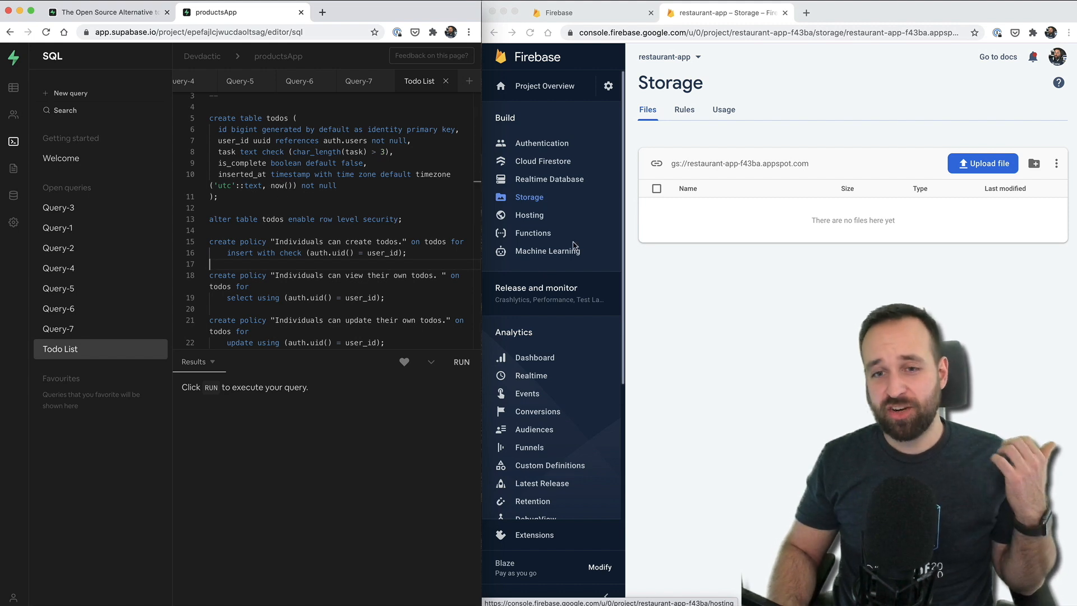
{"action": "left_click", "coordinate": [533, 233]}
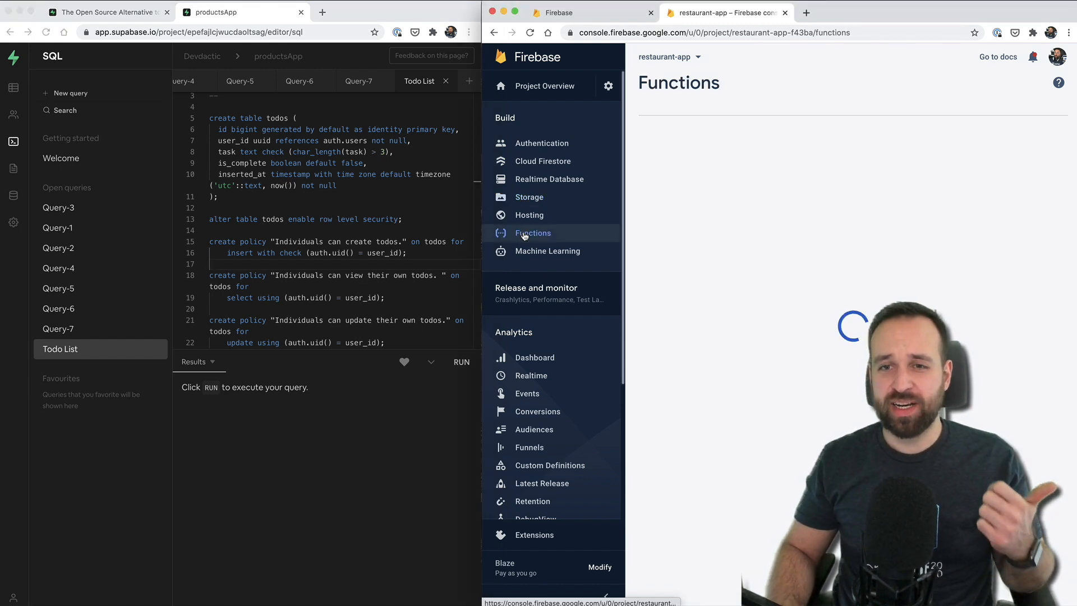
{"action": "left_click", "coordinate": [531, 233]}
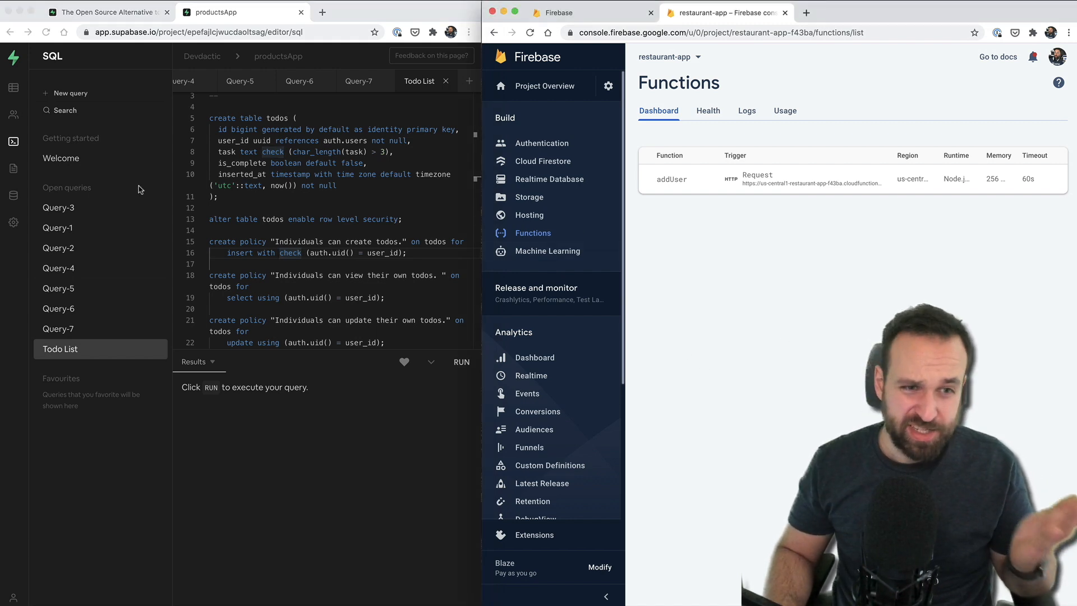
{"action": "mouse_move", "coordinate": [811, 276]}
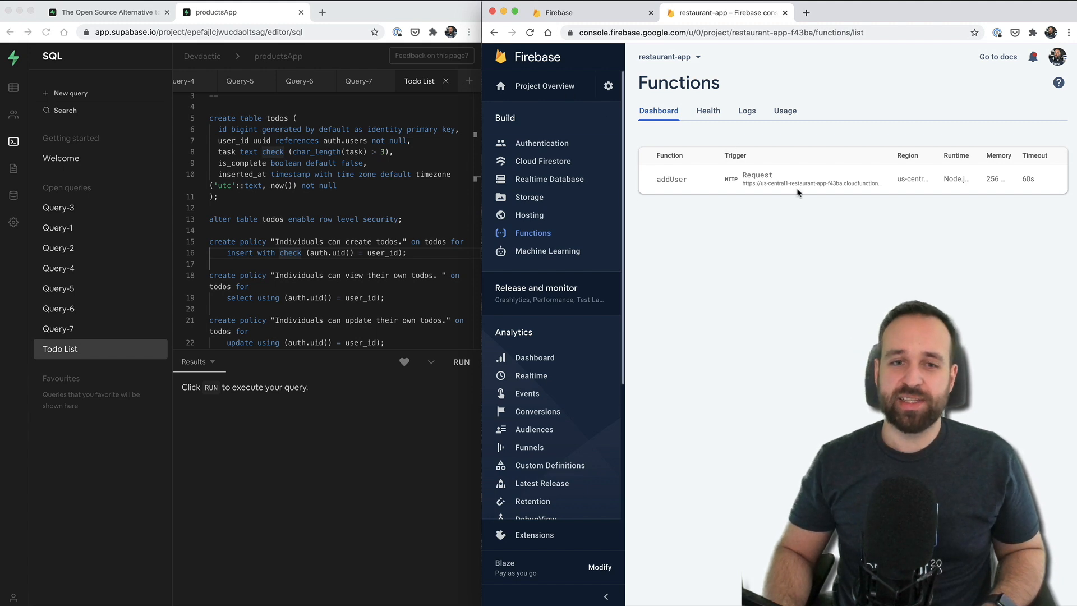
{"action": "mouse_move", "coordinate": [742, 267]}
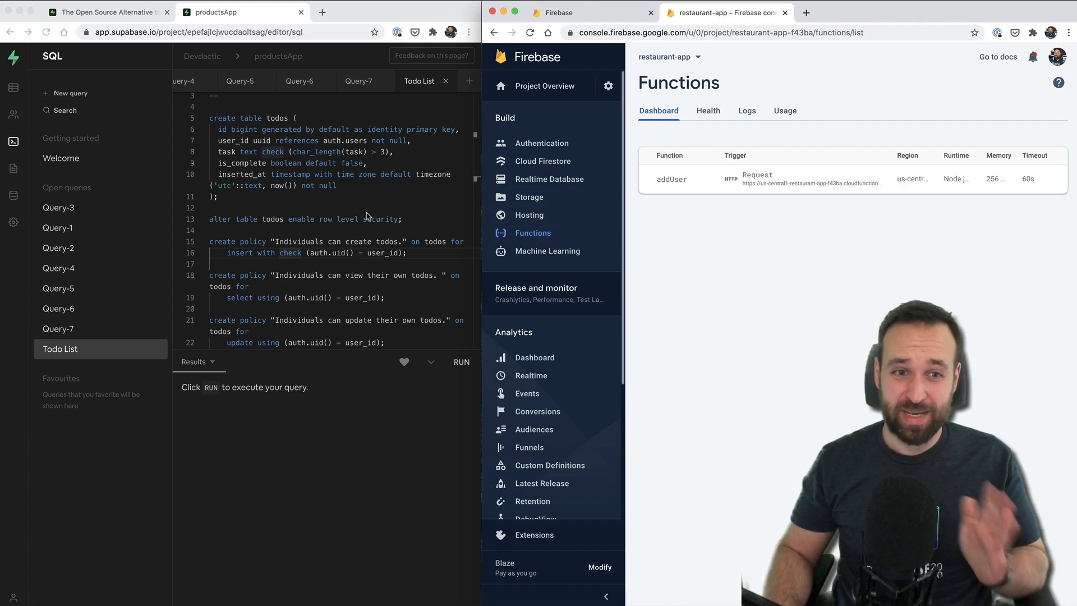
{"action": "mouse_move", "coordinate": [777, 284]}
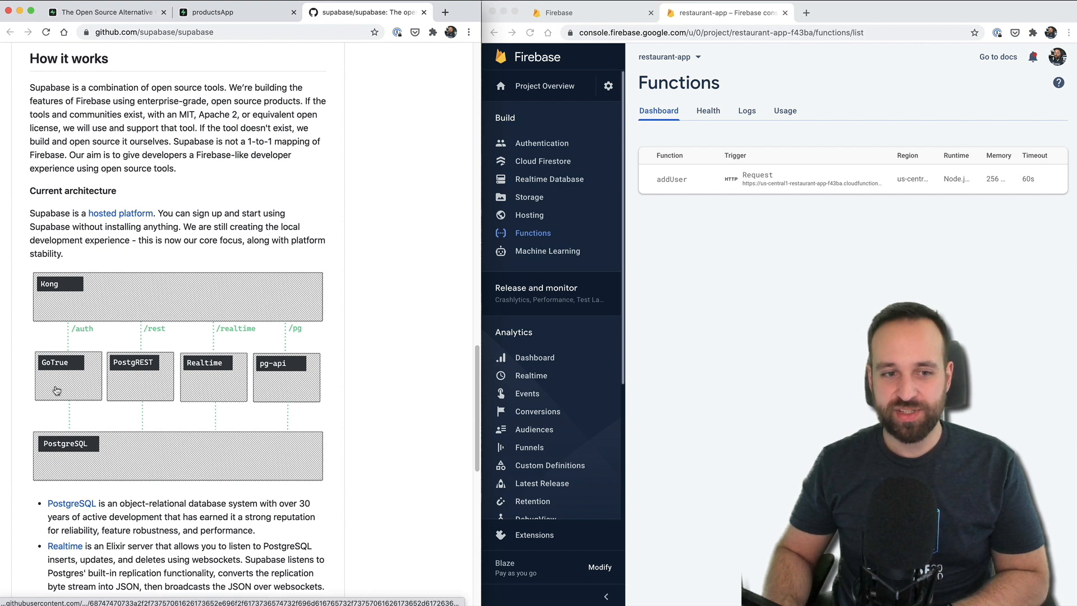
{"action": "mouse_move", "coordinate": [278, 393]}
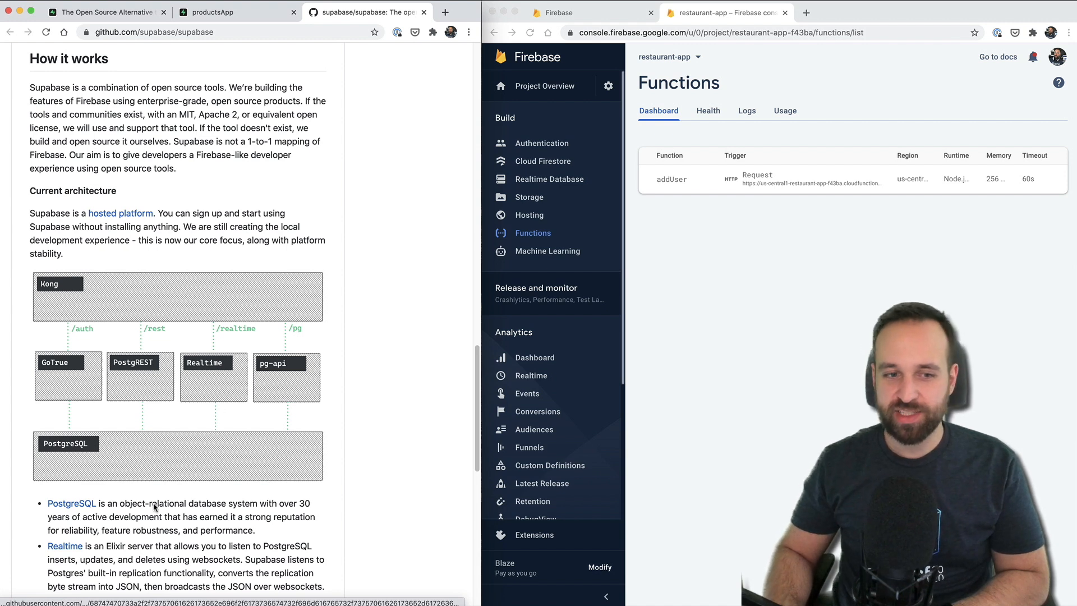
Read the supabase/supabase README architecture overview, star the repository, and return to the productsApp SQL editor.
{"action": "scroll", "scroll_direction": "down", "scroll_amount": 3}
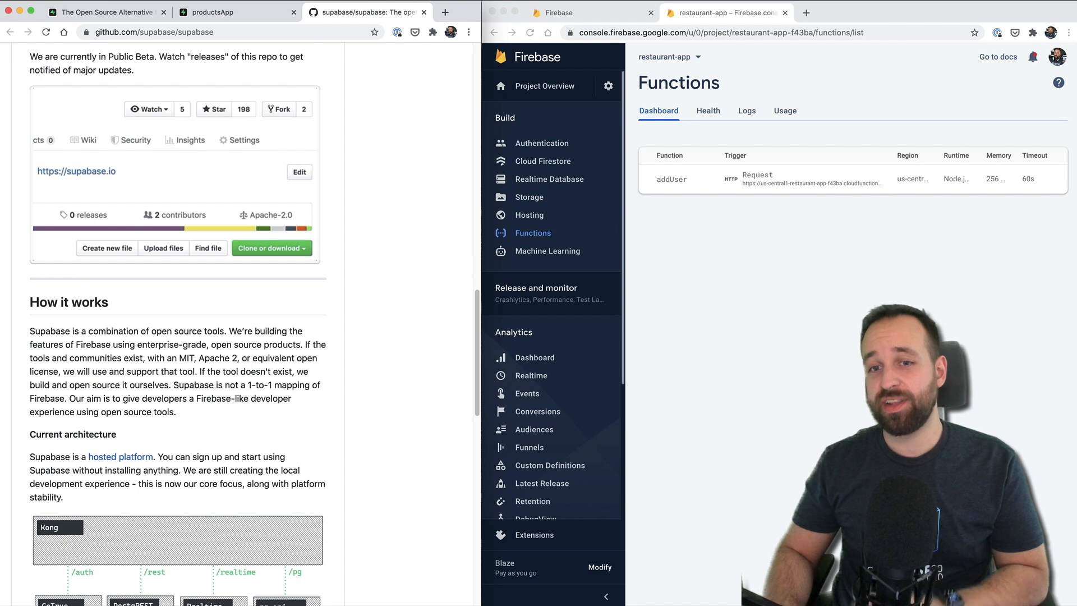
{"action": "left_click", "coordinate": [213, 109]}
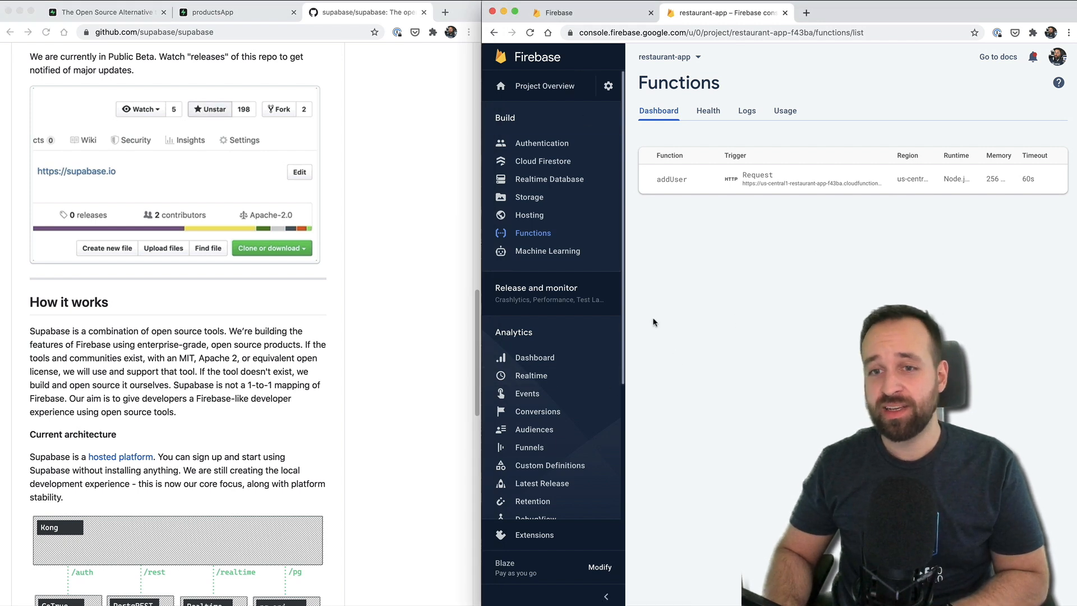
{"action": "scroll", "scroll_direction": "down", "scroll_amount": 3}
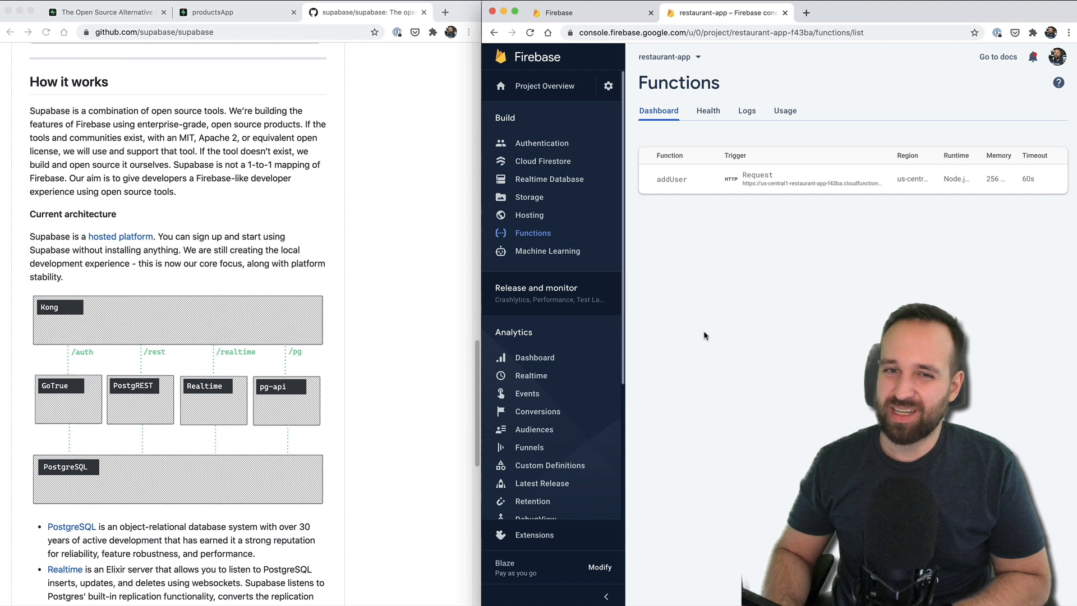
{"action": "scroll", "scroll_direction": "down", "scroll_amount": 3}
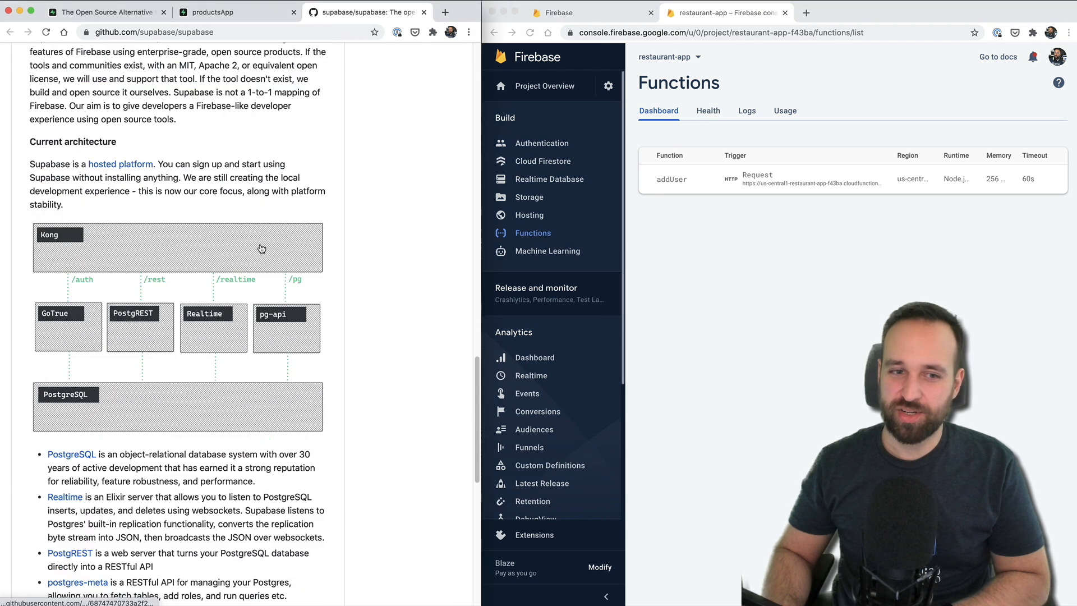
{"action": "mouse_move", "coordinate": [246, 285]}
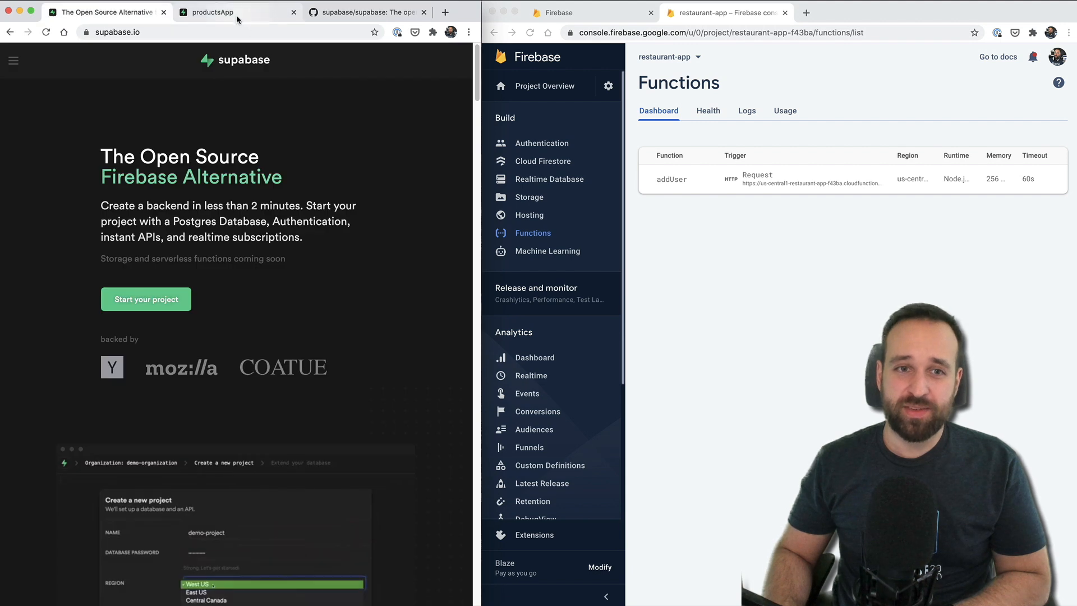
{"action": "left_click", "coordinate": [213, 11]}
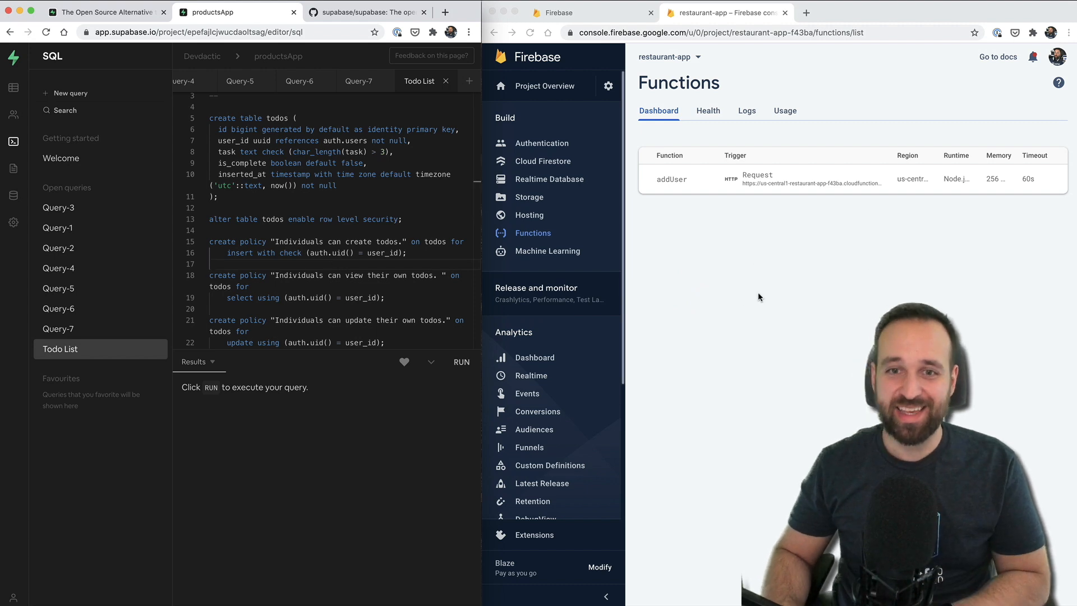
Show the Firestore users collection with a user document's fields, glancing at the GitHub tab before returning to productsApp.
{"action": "left_click", "coordinate": [543, 161]}
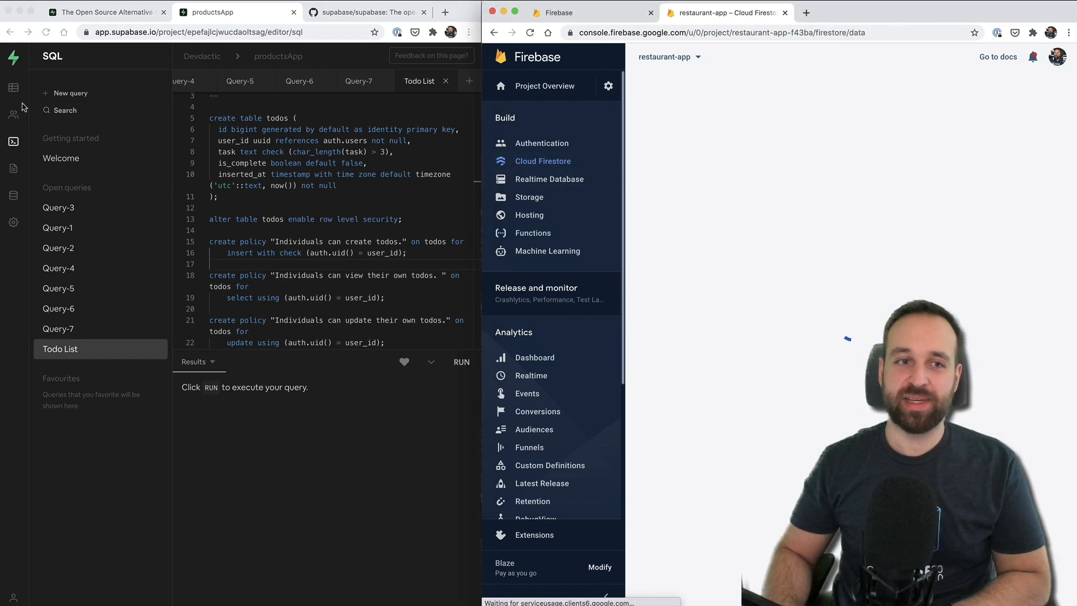
{"action": "left_click", "coordinate": [819, 237]}
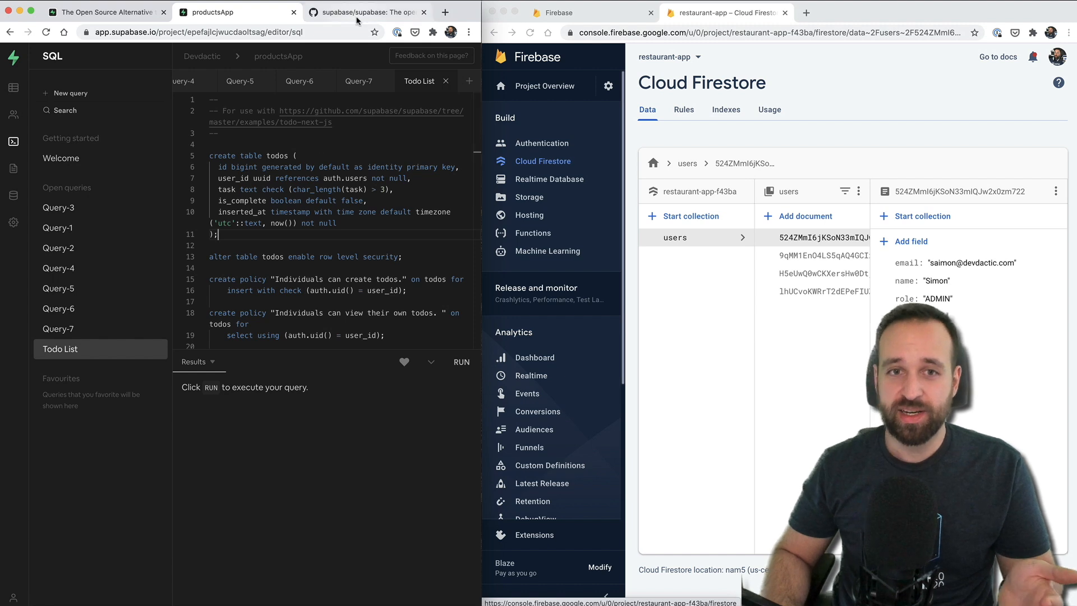
{"action": "left_click", "coordinate": [363, 11]}
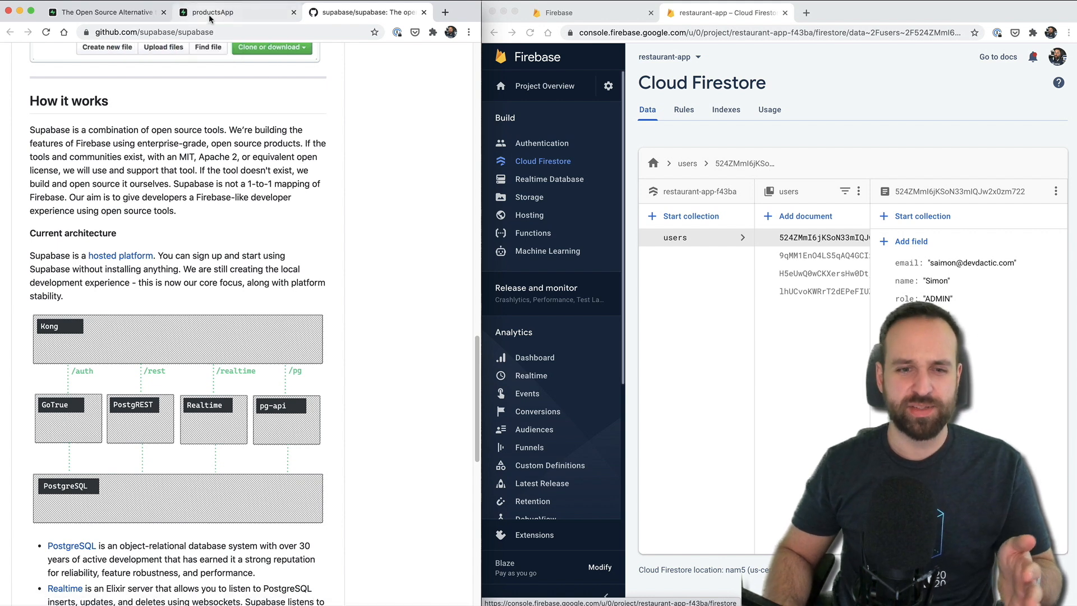
{"action": "left_click", "coordinate": [237, 12]}
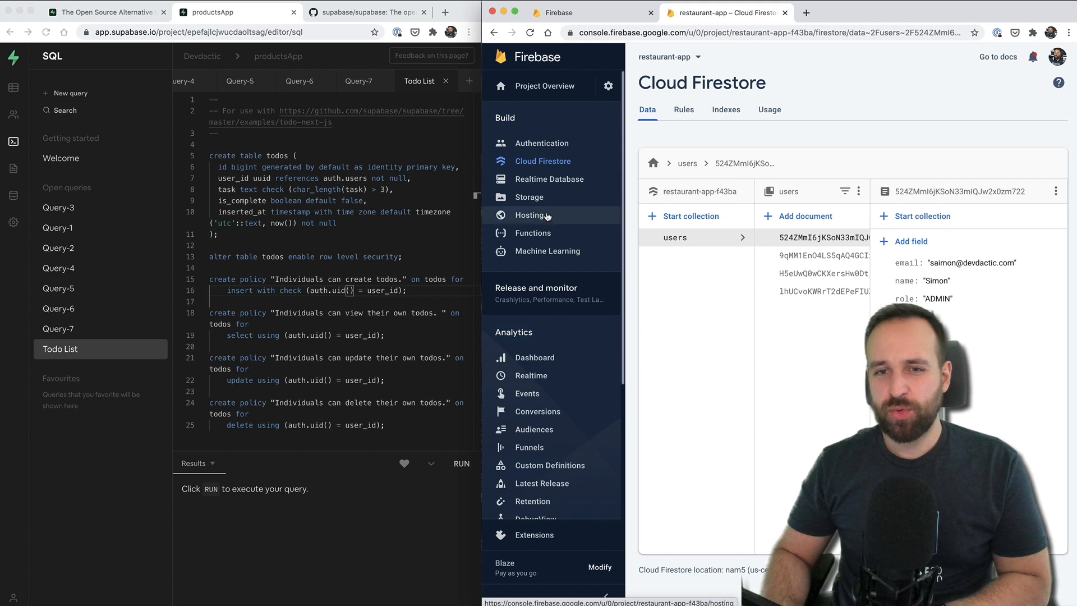
{"action": "mouse_move", "coordinate": [532, 234]}
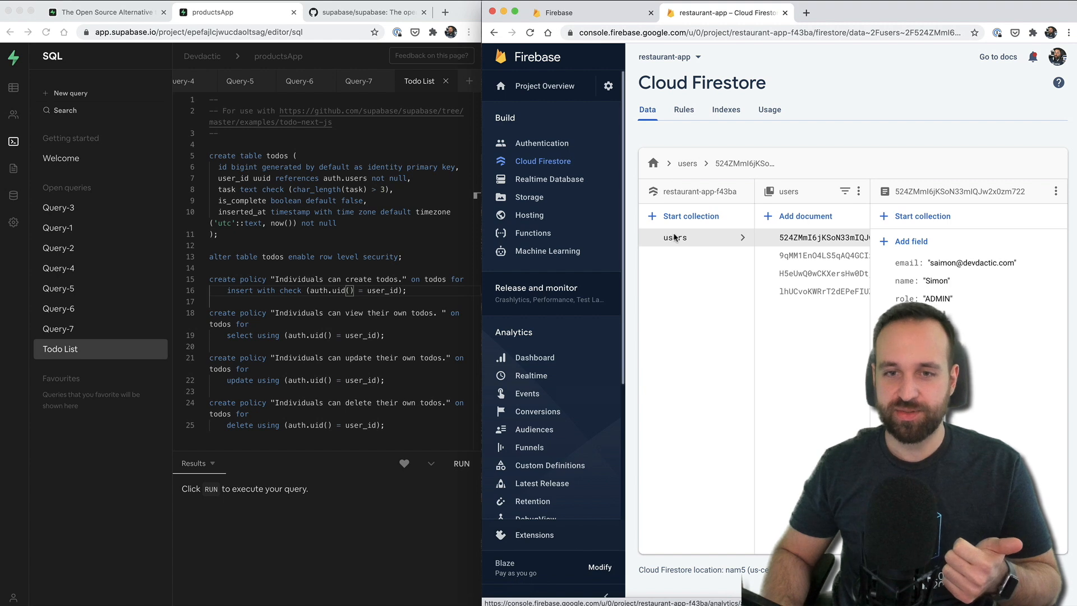
{"action": "left_click", "coordinate": [104, 11]}
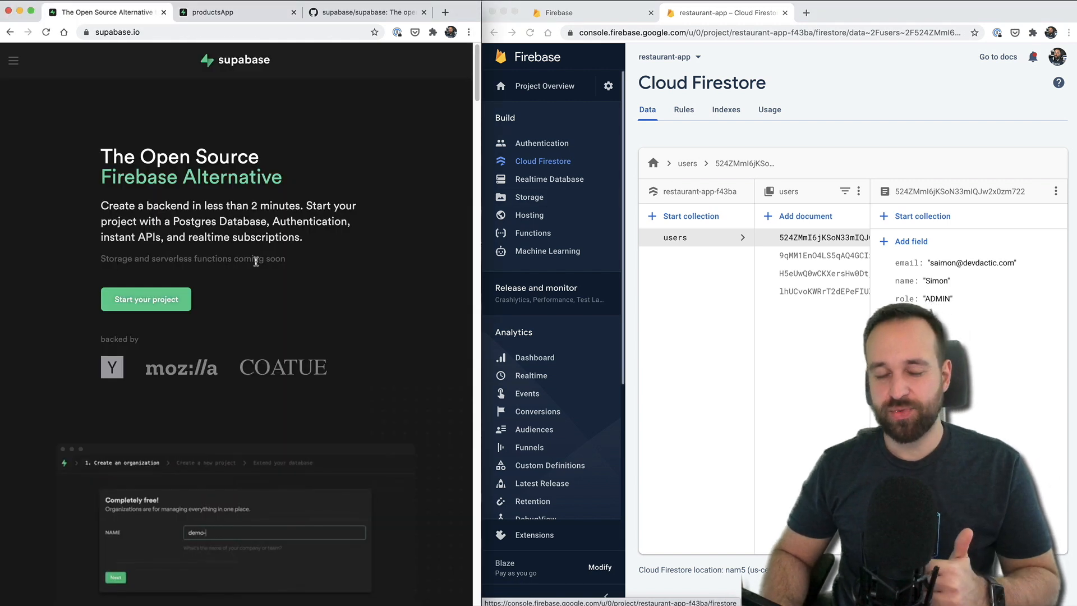
{"action": "type", "text": "organization"}
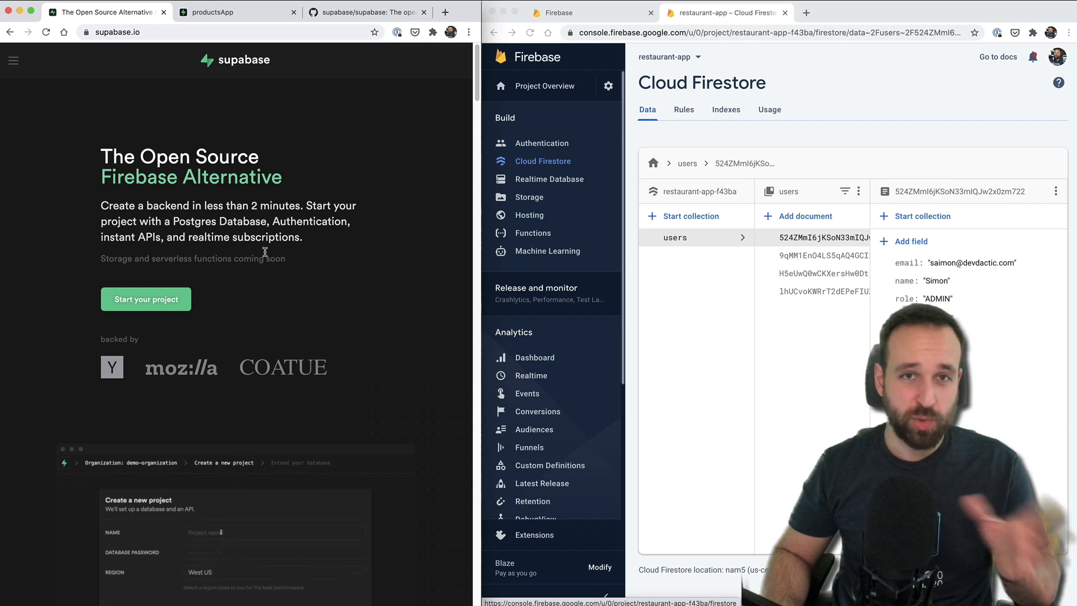
{"action": "type", "text": "demo-project"}
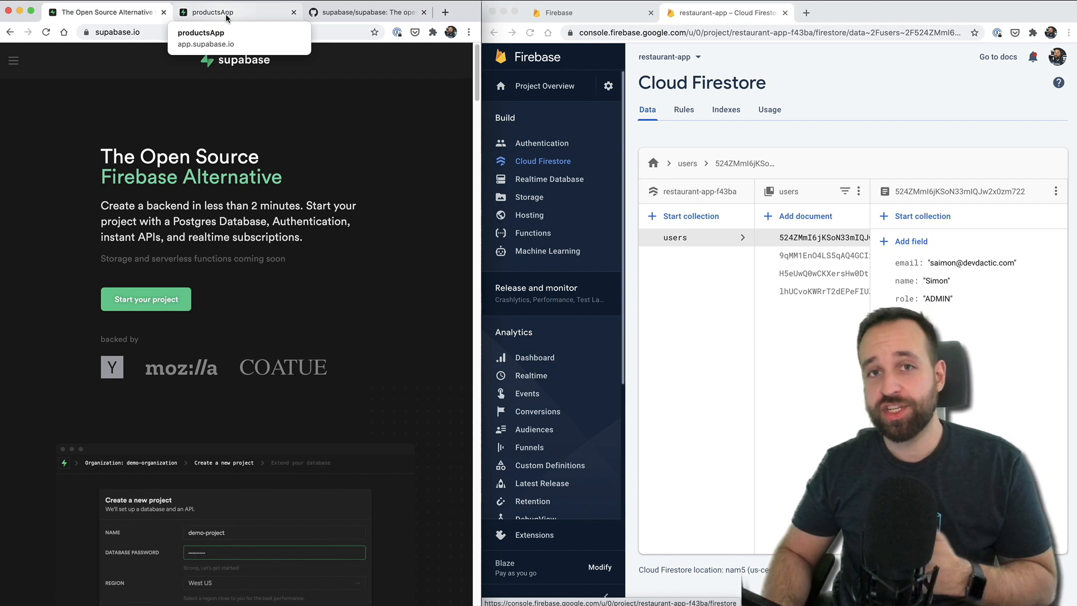
{"action": "left_click", "coordinate": [274, 582]}
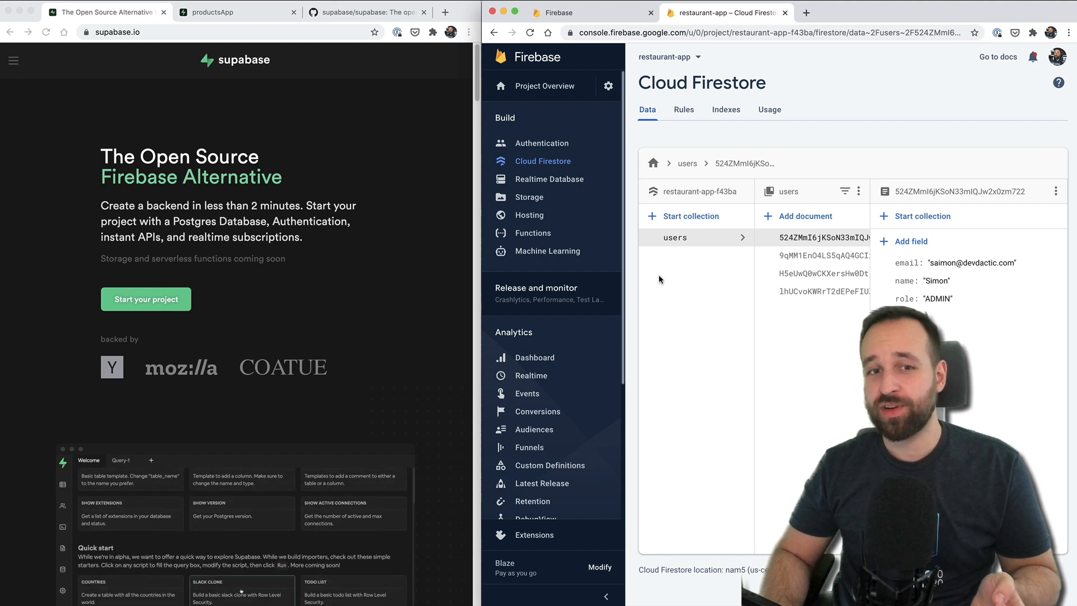
{"action": "left_click", "coordinate": [150, 460]}
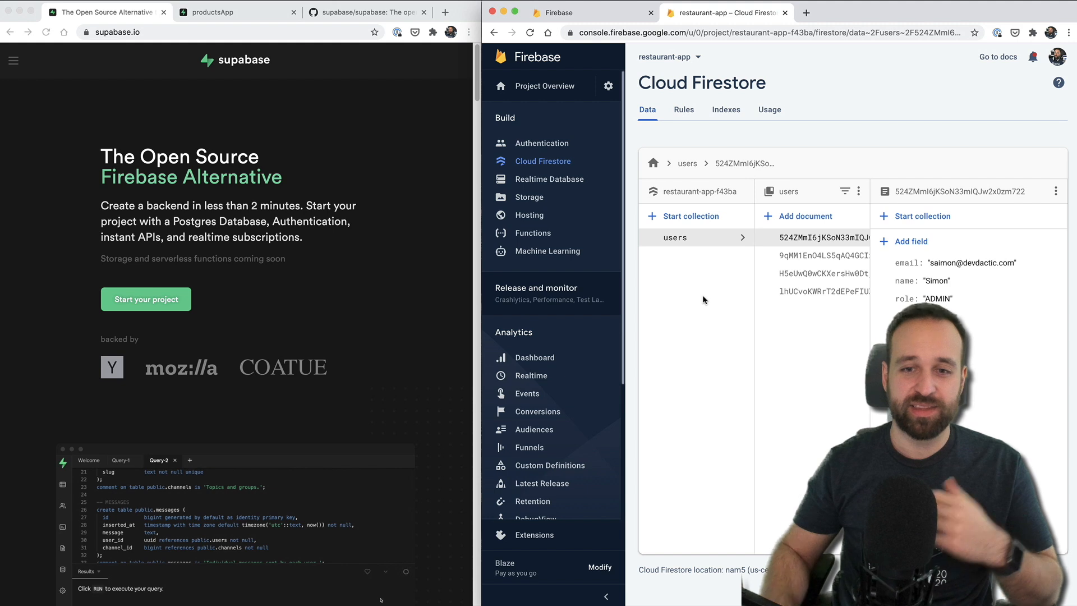
{"action": "left_click", "coordinate": [406, 571]}
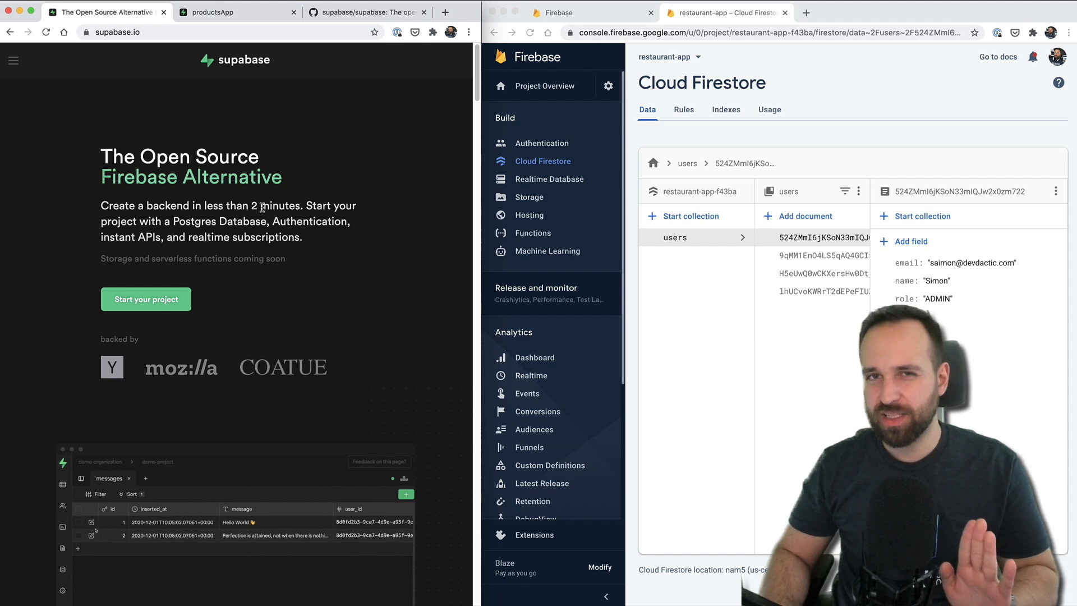
{"action": "left_click", "coordinate": [91, 522]}
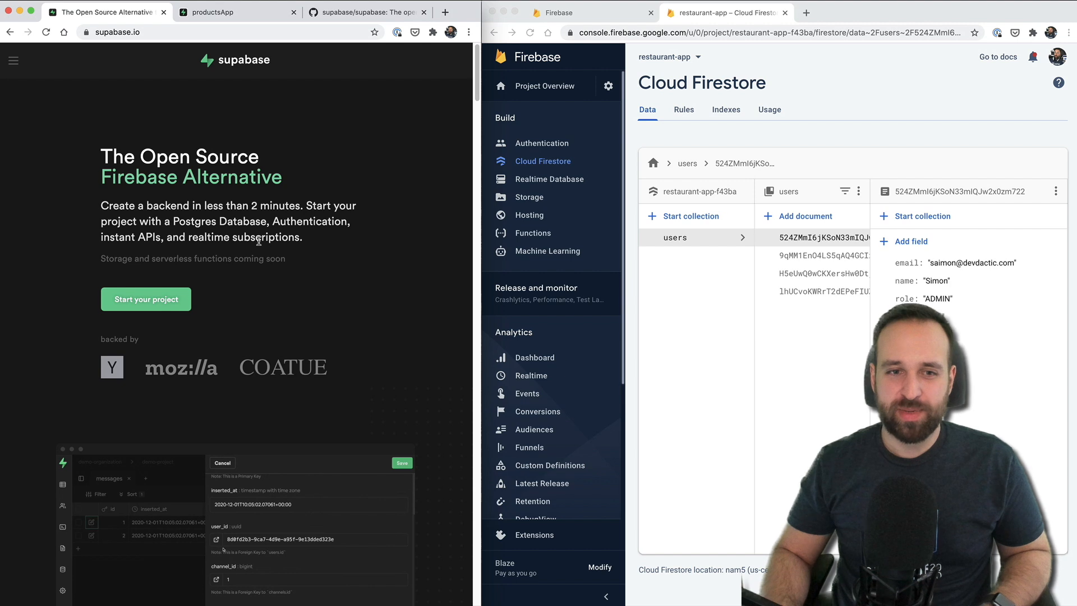
{"action": "left_click", "coordinate": [366, 12]}
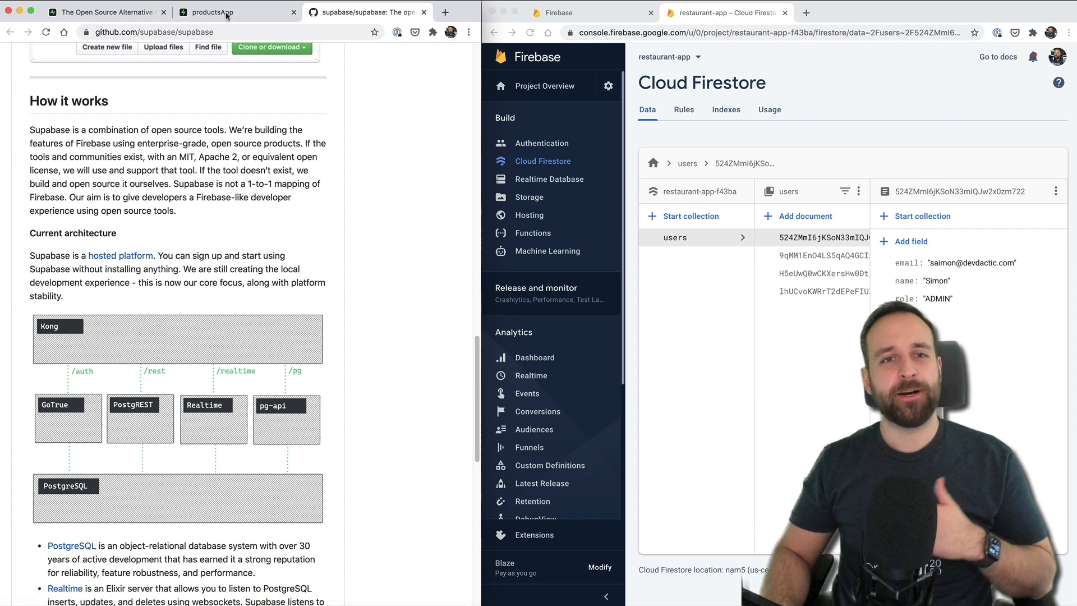
{"action": "left_click", "coordinate": [210, 12]}
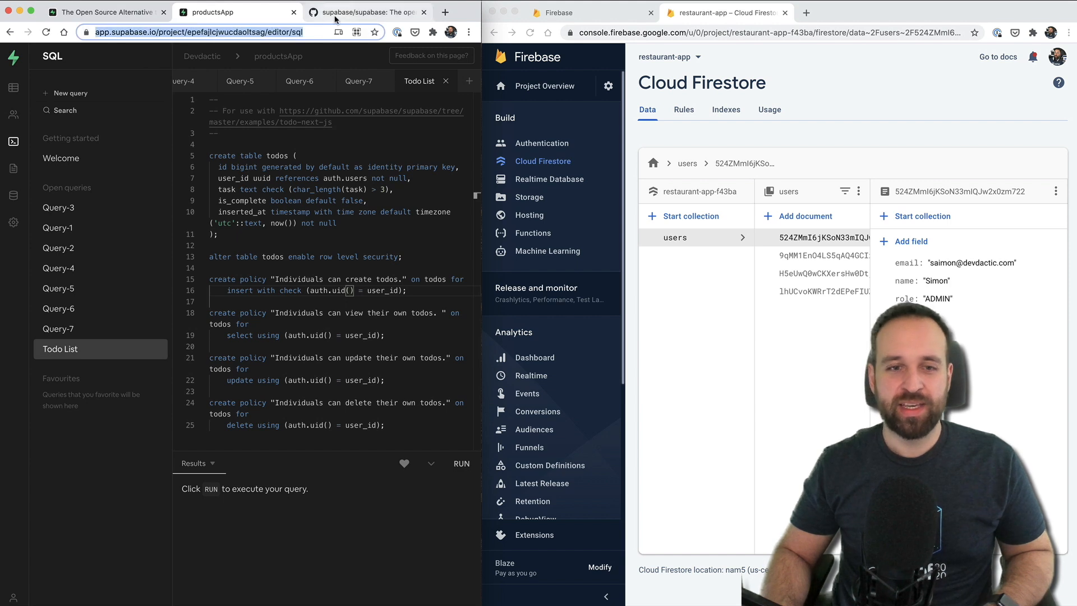
{"action": "mouse_move", "coordinate": [365, 11]}
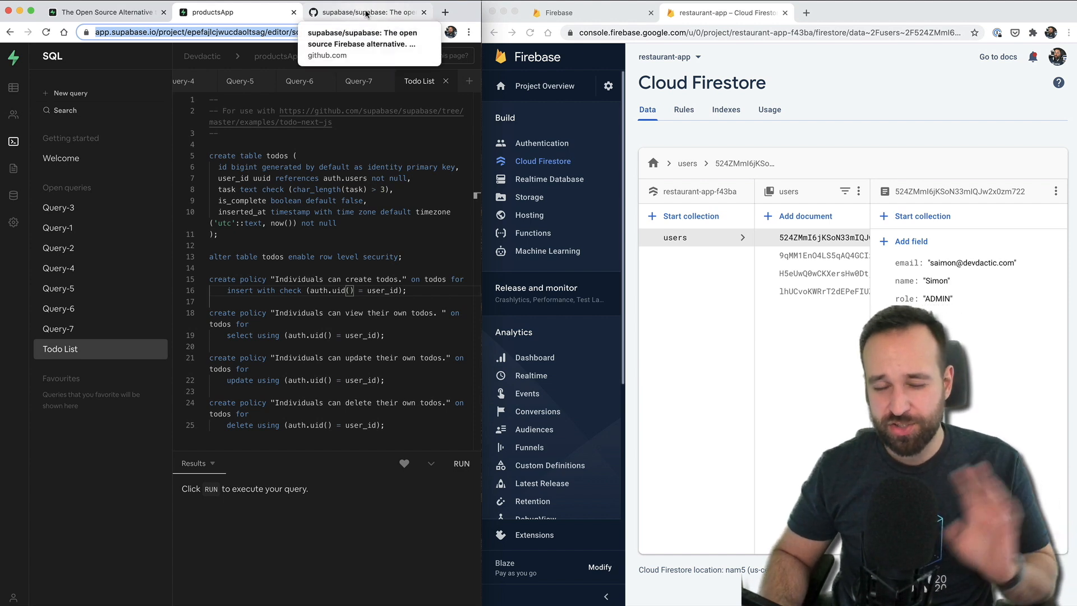
{"action": "left_click", "coordinate": [364, 11]}
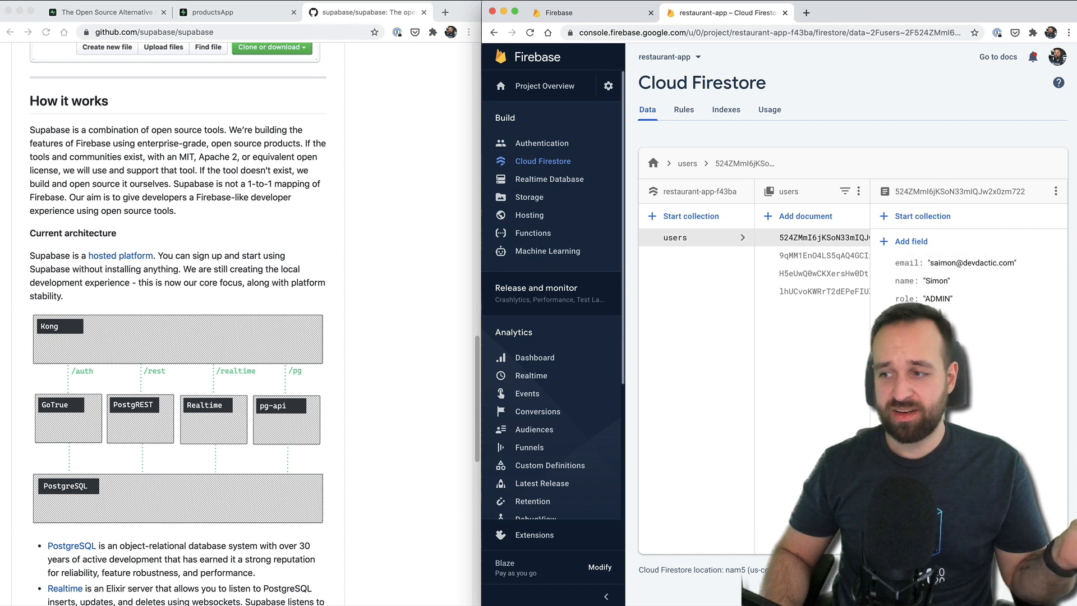
{"action": "mouse_move", "coordinate": [532, 232]}
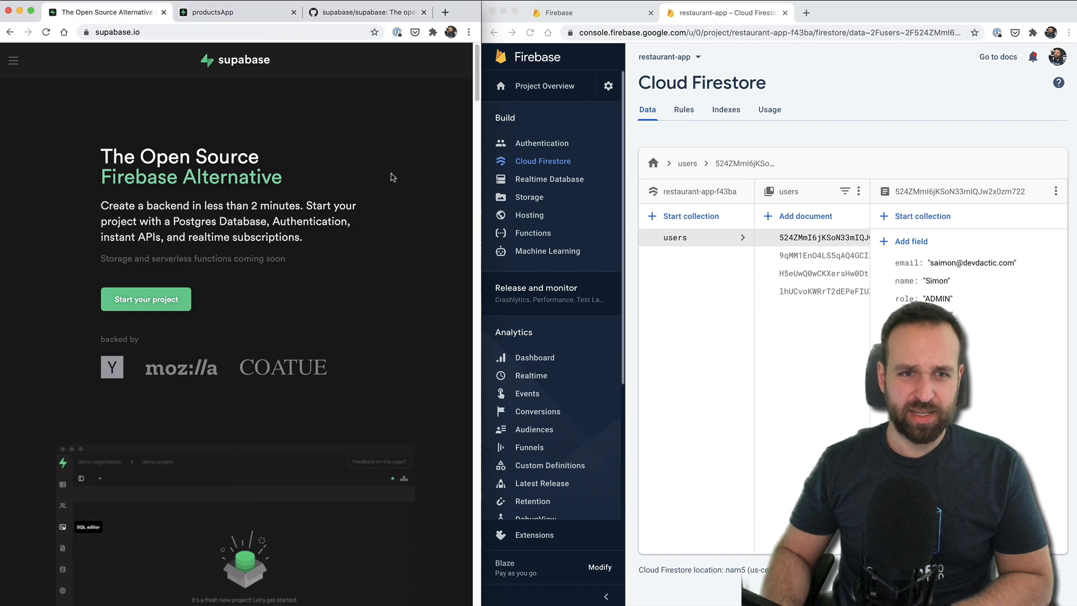
{"action": "left_click", "coordinate": [237, 11]}
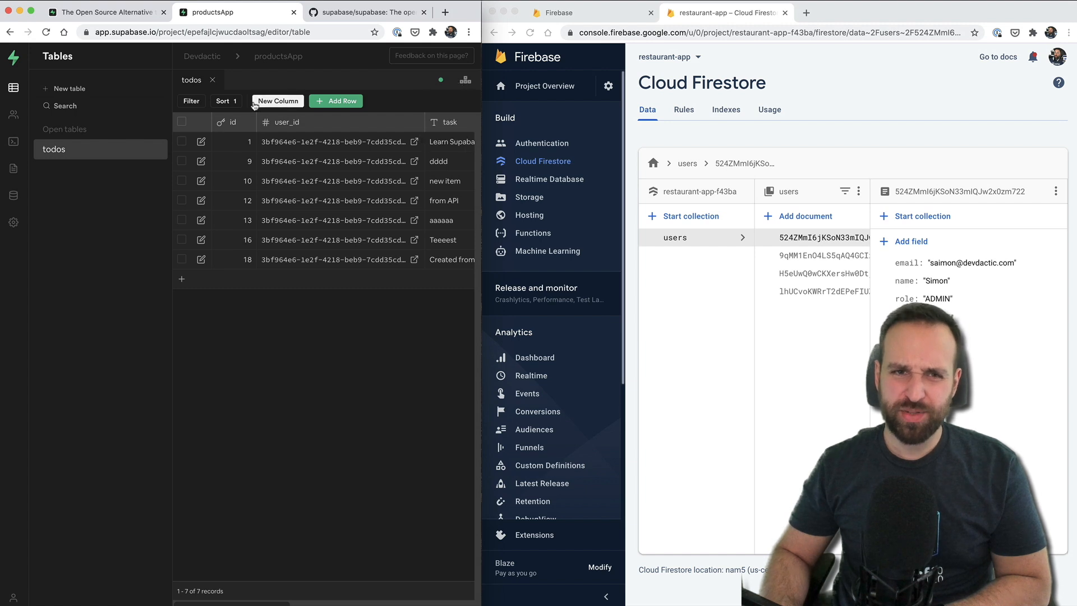
{"action": "mouse_move", "coordinate": [152, 380]}
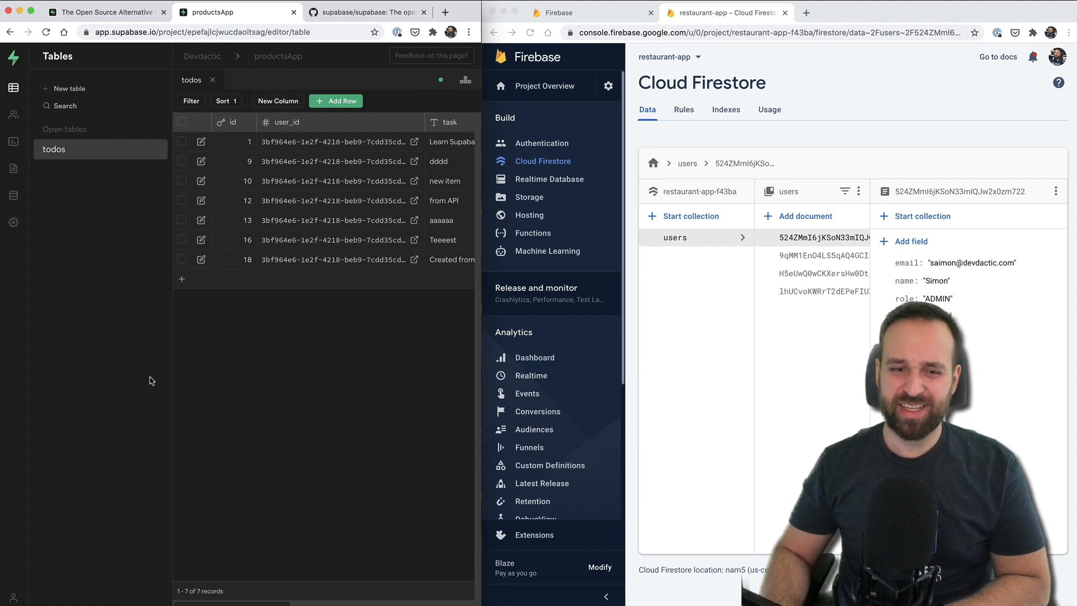
{"action": "mouse_move", "coordinate": [344, 449]}
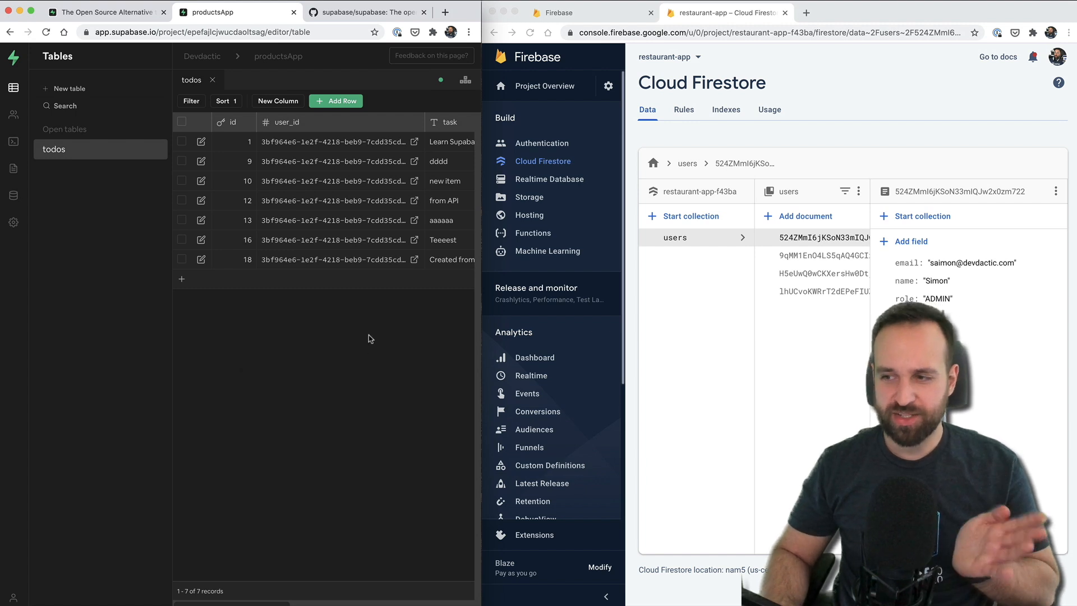
{"action": "mouse_move", "coordinate": [335, 313]}
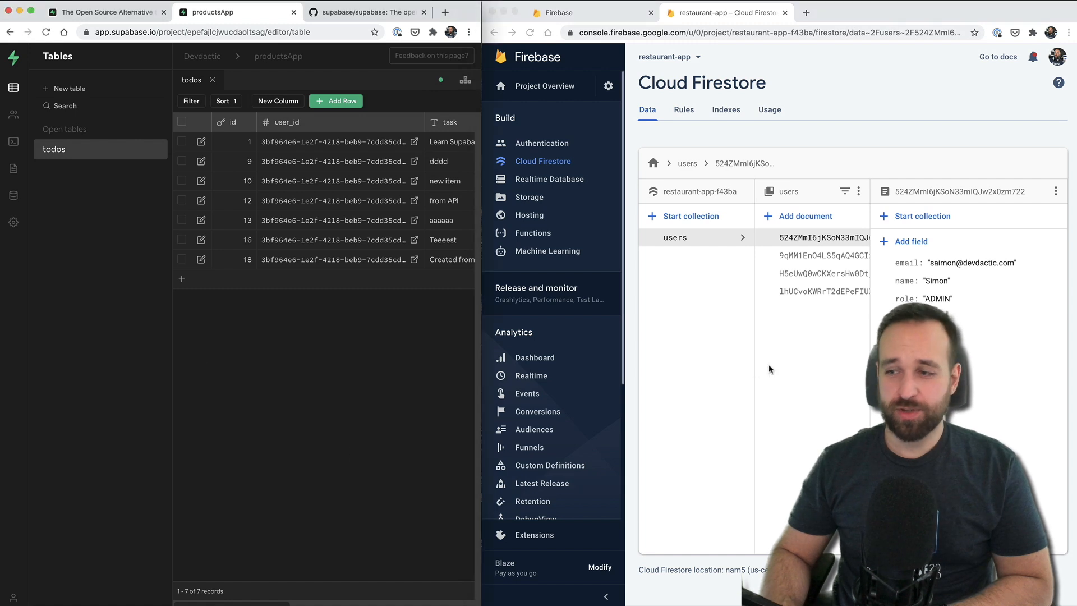
{"action": "mouse_move", "coordinate": [268, 400]}
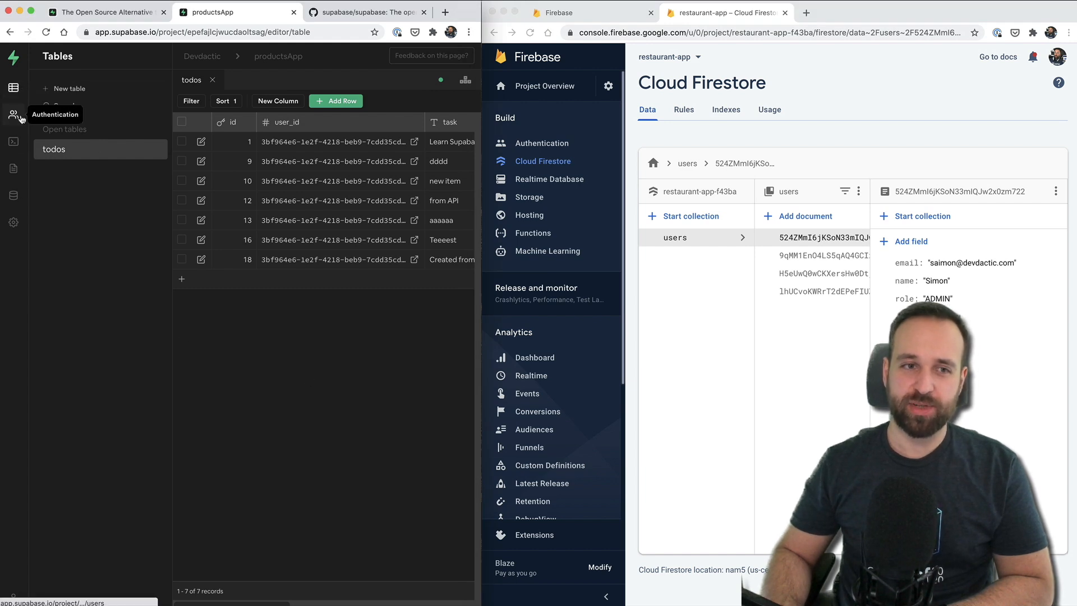
After the API docs, list productsApp's six database tables including todos and users with schemas and column counts.
{"action": "left_click", "coordinate": [13, 143]}
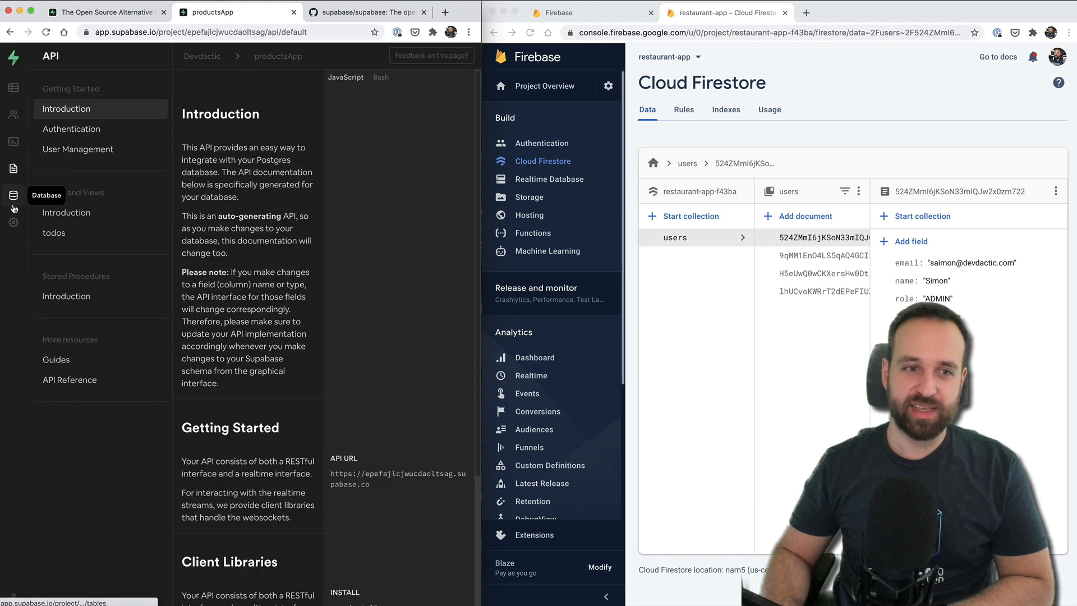
{"action": "left_click", "coordinate": [13, 196]}
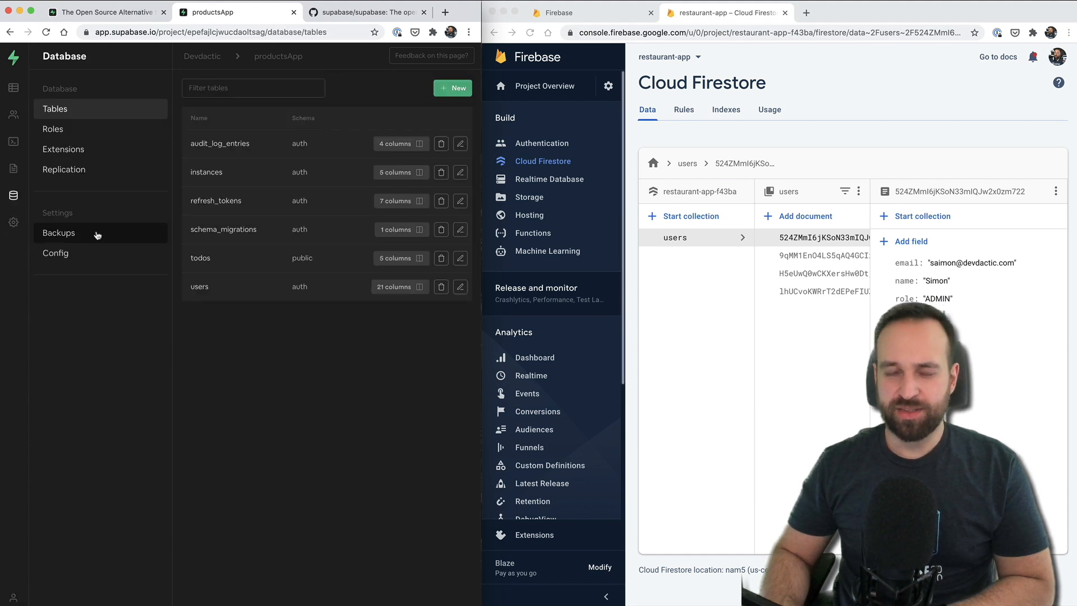
{"action": "mouse_move", "coordinate": [430, 322]}
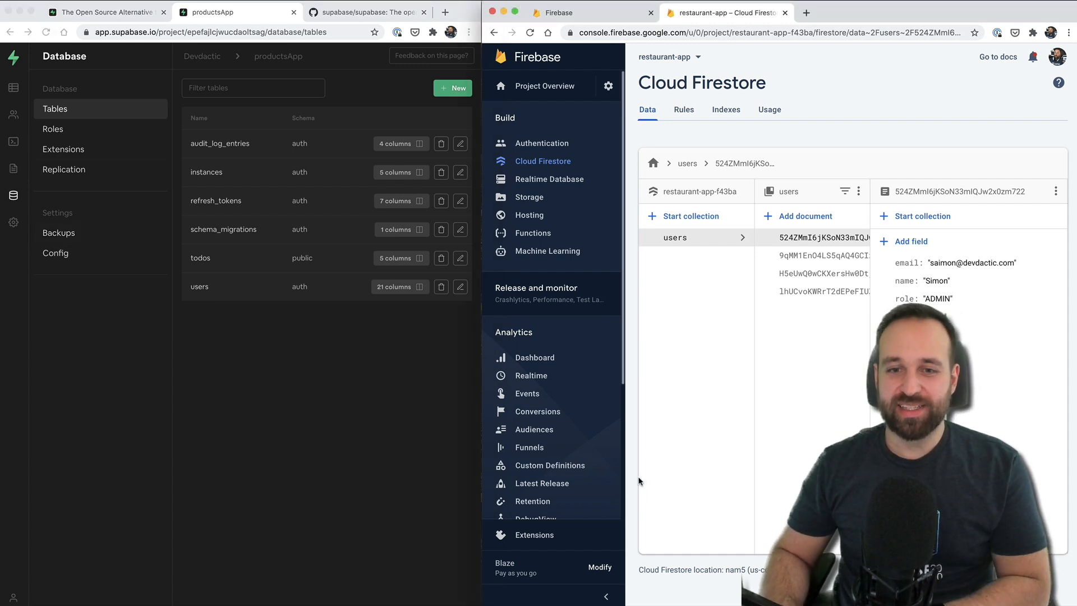
{"action": "scroll", "scroll_direction": "down", "scroll_amount": 3}
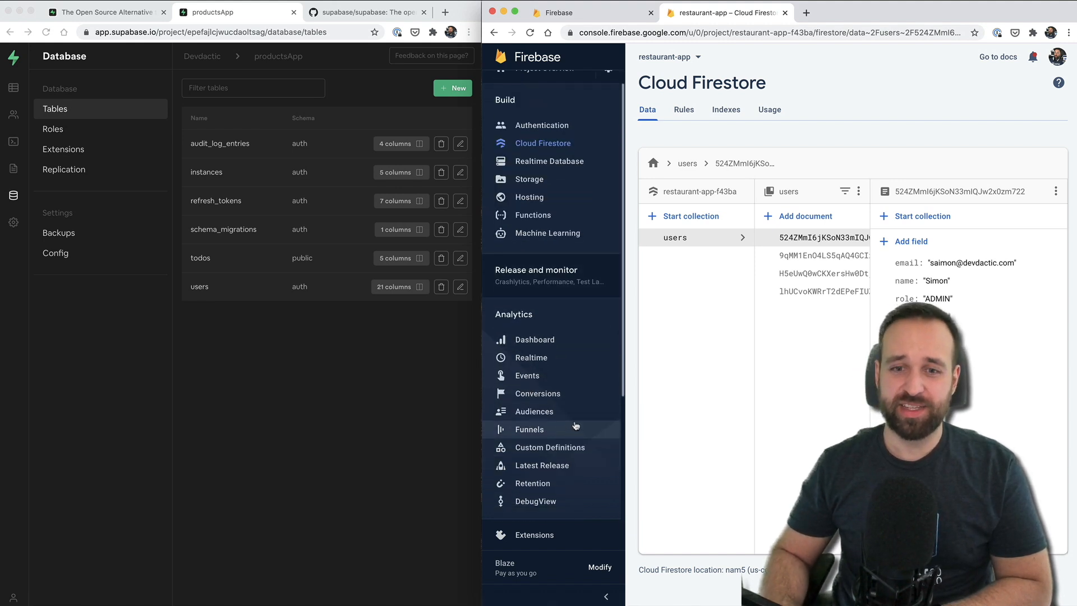
{"action": "scroll", "scroll_direction": "down", "scroll_amount": 3}
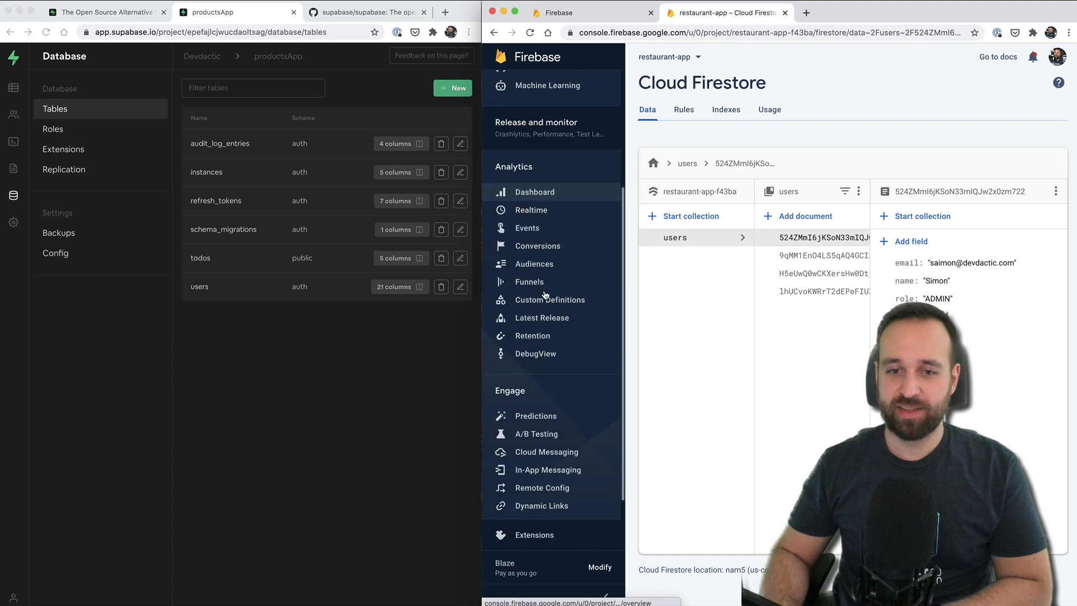
{"action": "scroll", "scroll_direction": "down", "scroll_amount": 3}
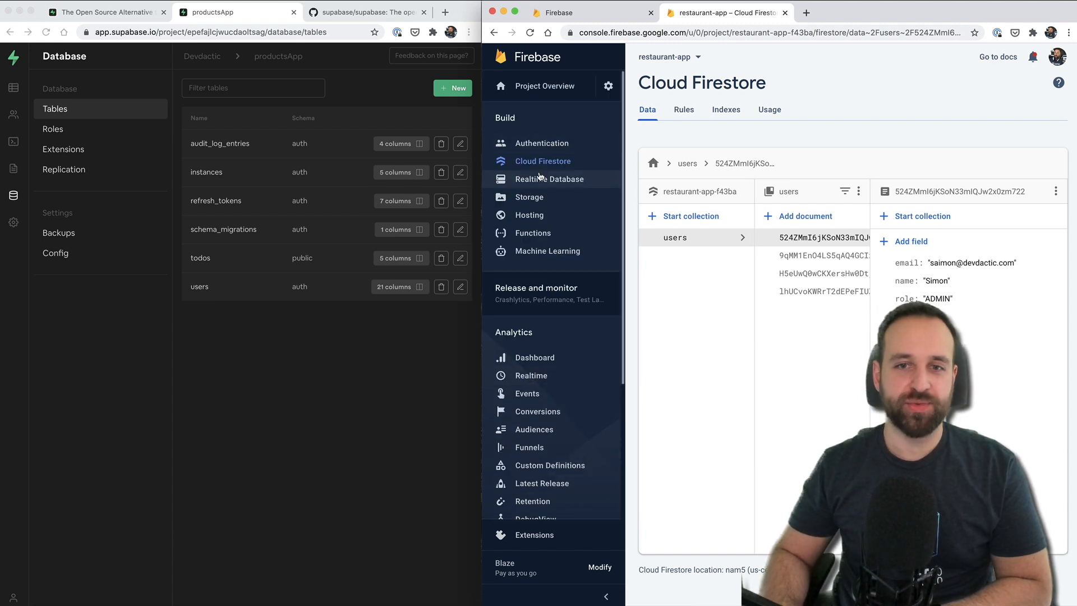
{"action": "mouse_move", "coordinate": [530, 198]}
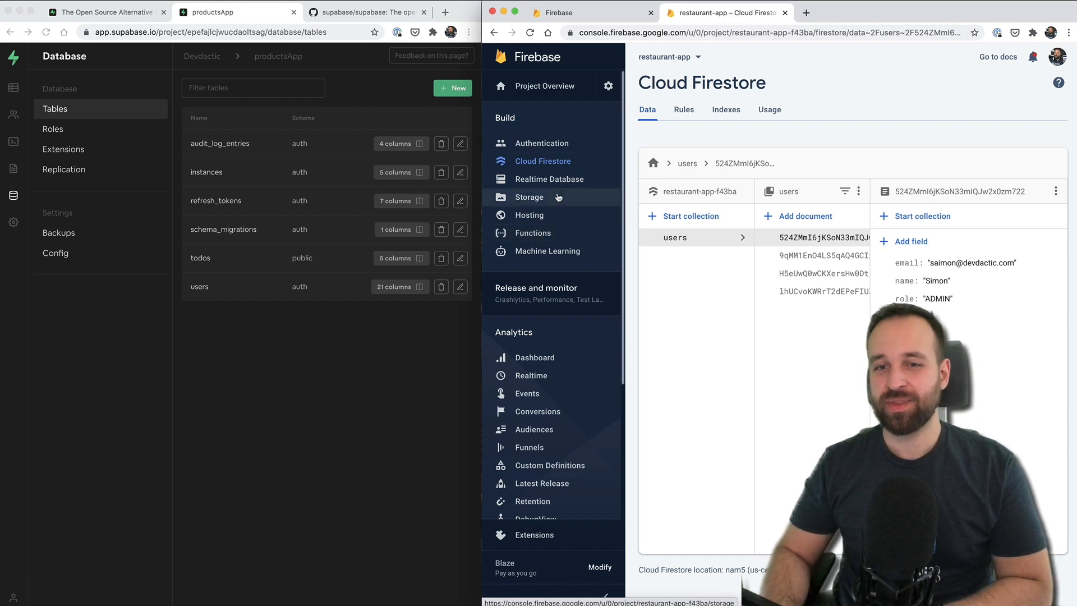
{"action": "mouse_move", "coordinate": [560, 316]}
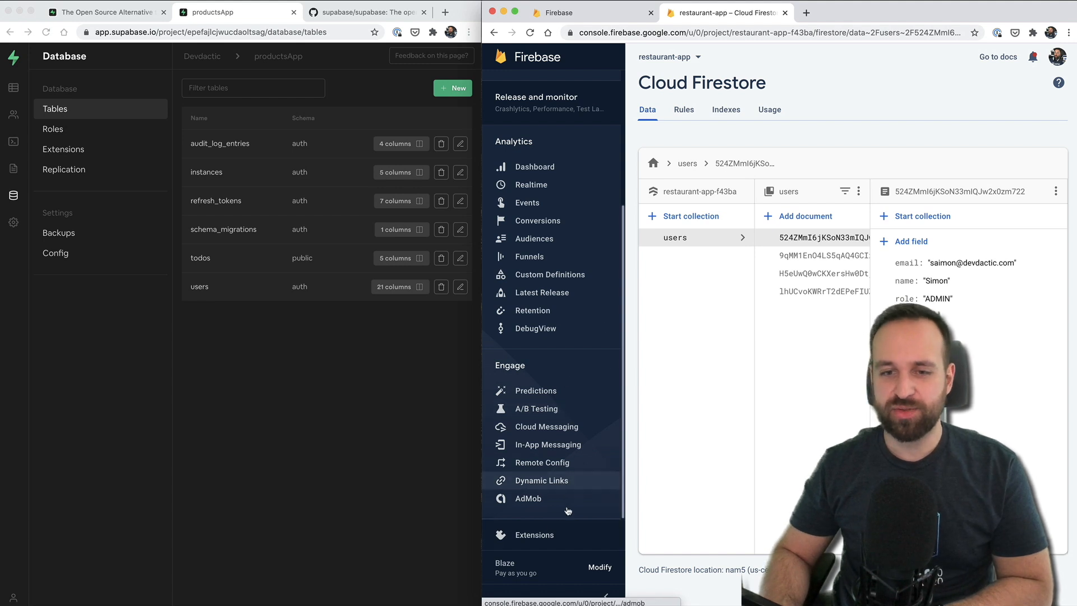
{"action": "mouse_move", "coordinate": [543, 498]}
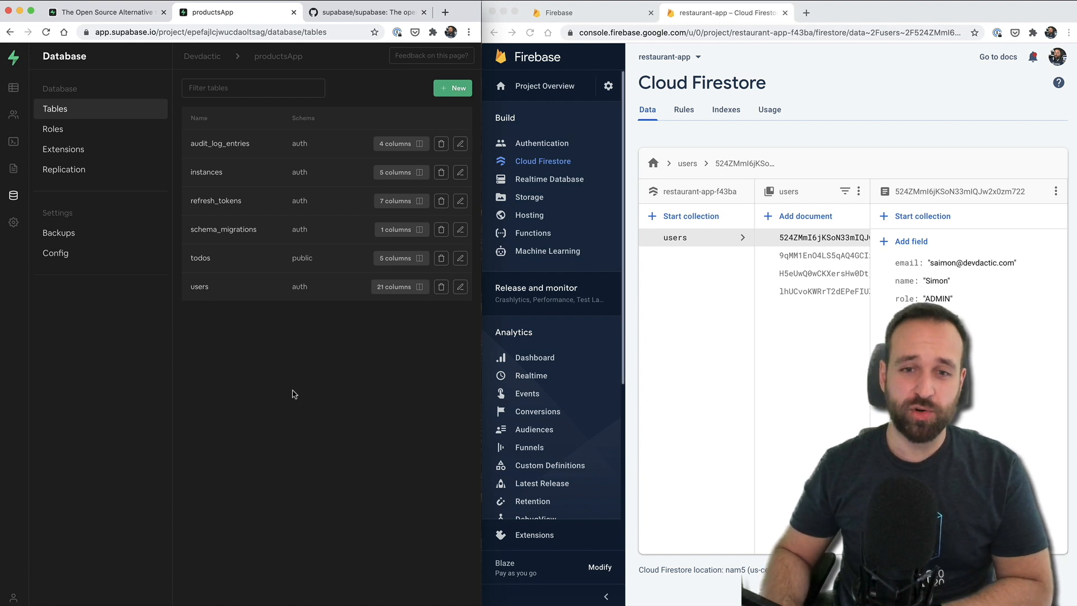
{"action": "mouse_move", "coordinate": [770, 438]}
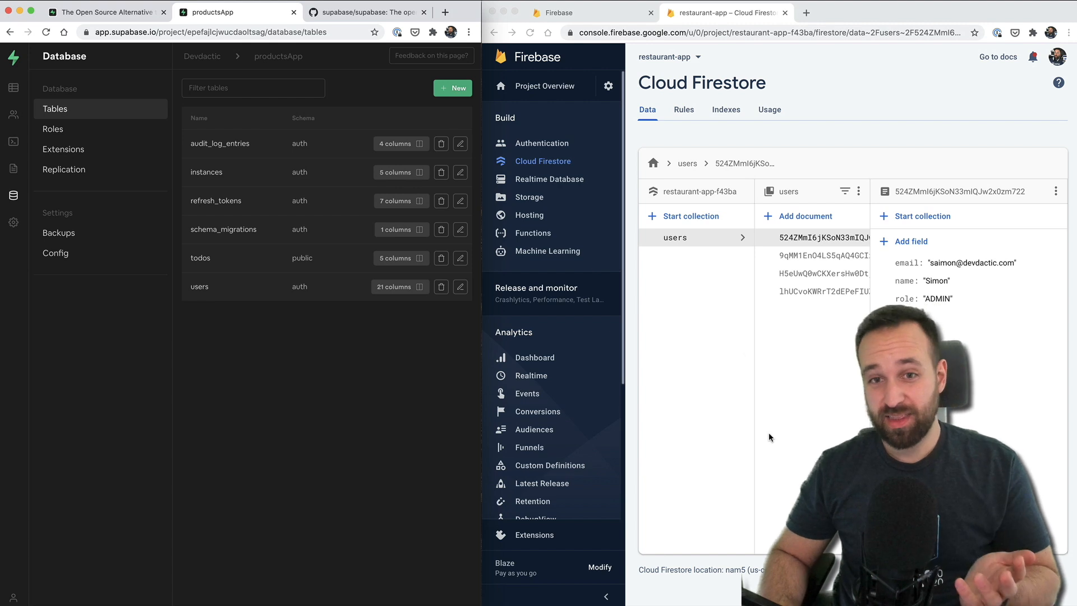